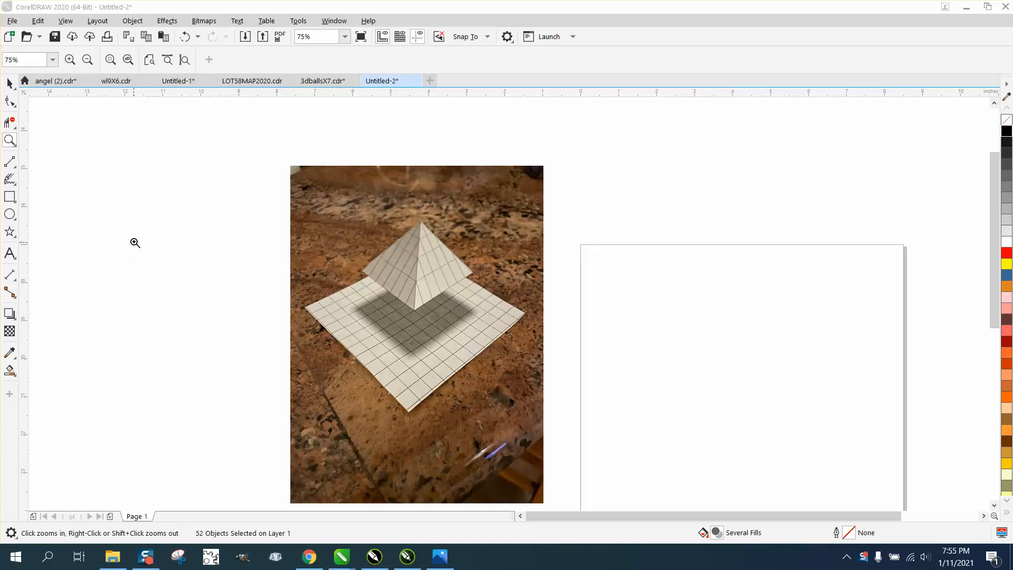
pyautogui.moveTo(265, 220)
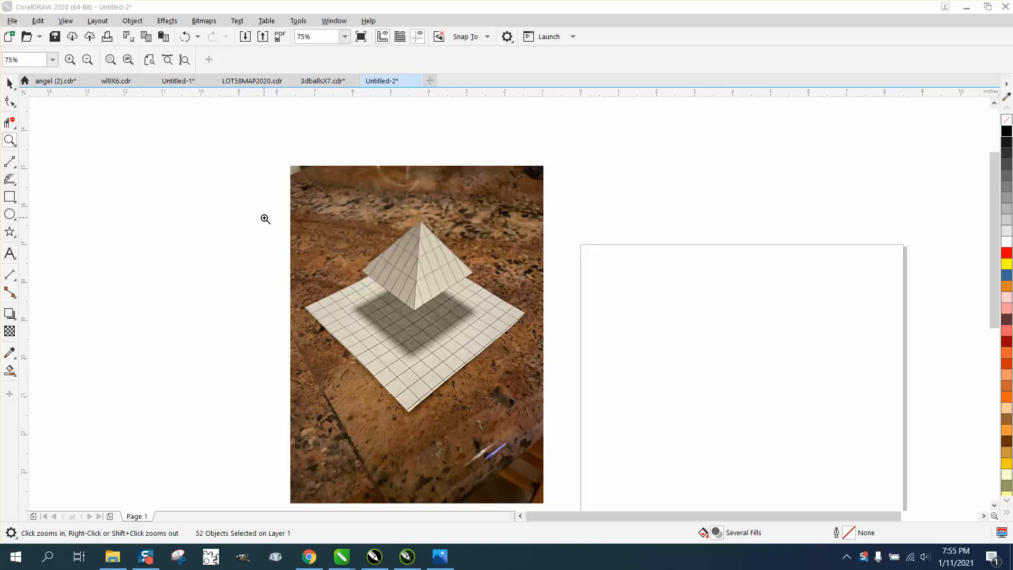
pyautogui.moveTo(263, 209)
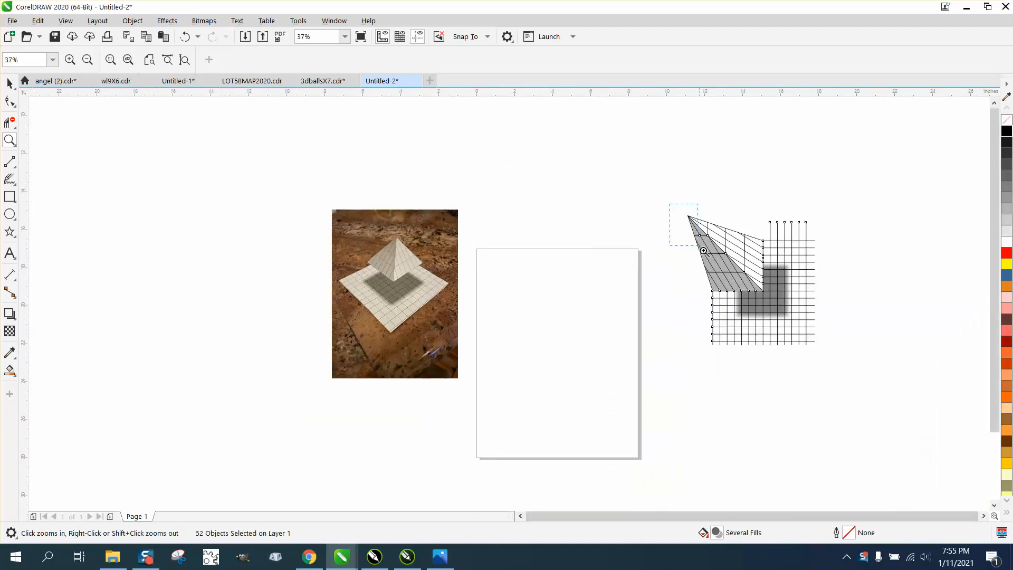
# Step: Draw a square on the letter page and convert it to curves
pyautogui.click(702, 251)
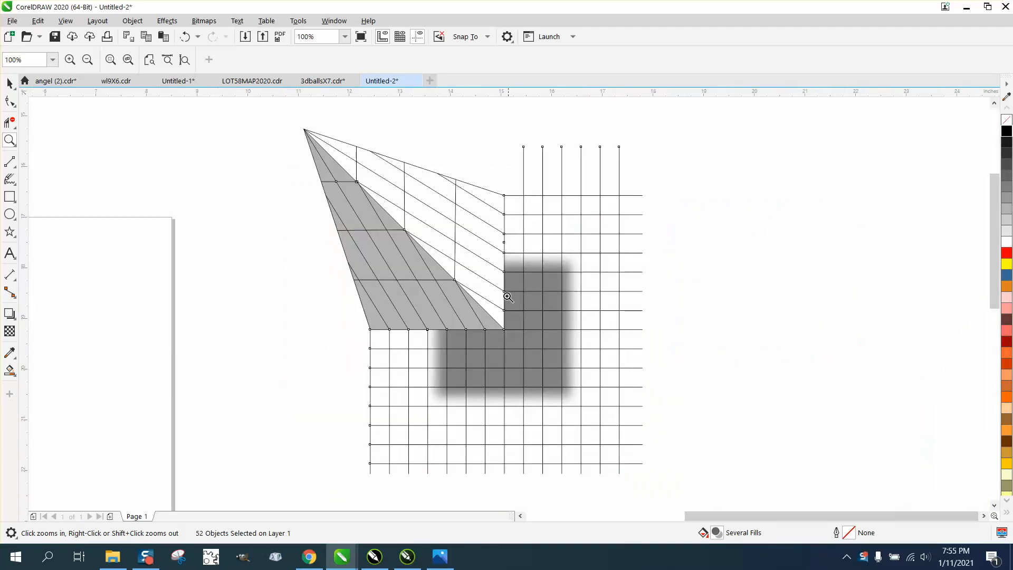
pyautogui.rightClick(507, 297)
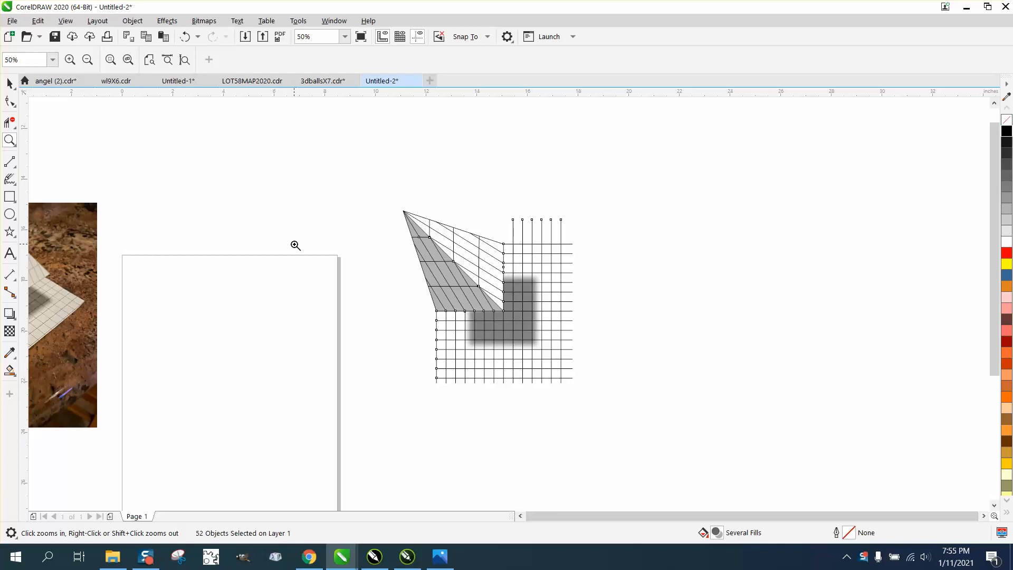
pyautogui.moveTo(260, 255)
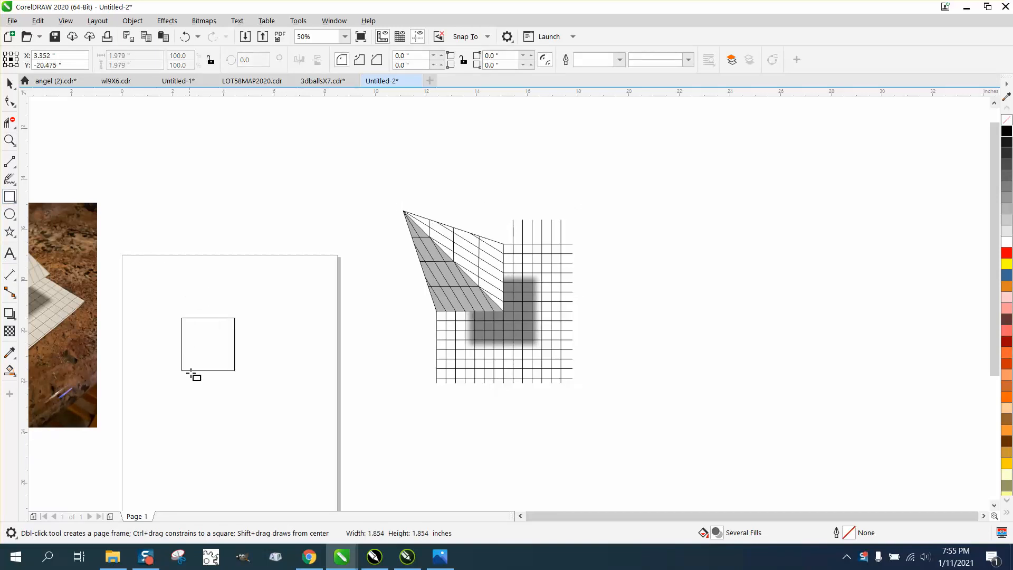
pyautogui.moveTo(194, 374); pyautogui.dragTo(204, 406)
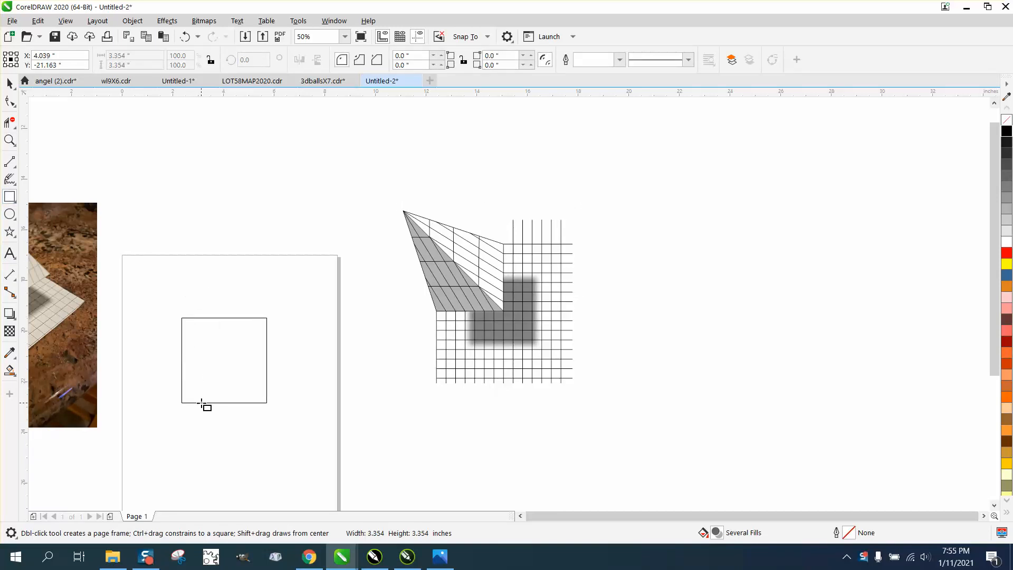
pyautogui.click(224, 360)
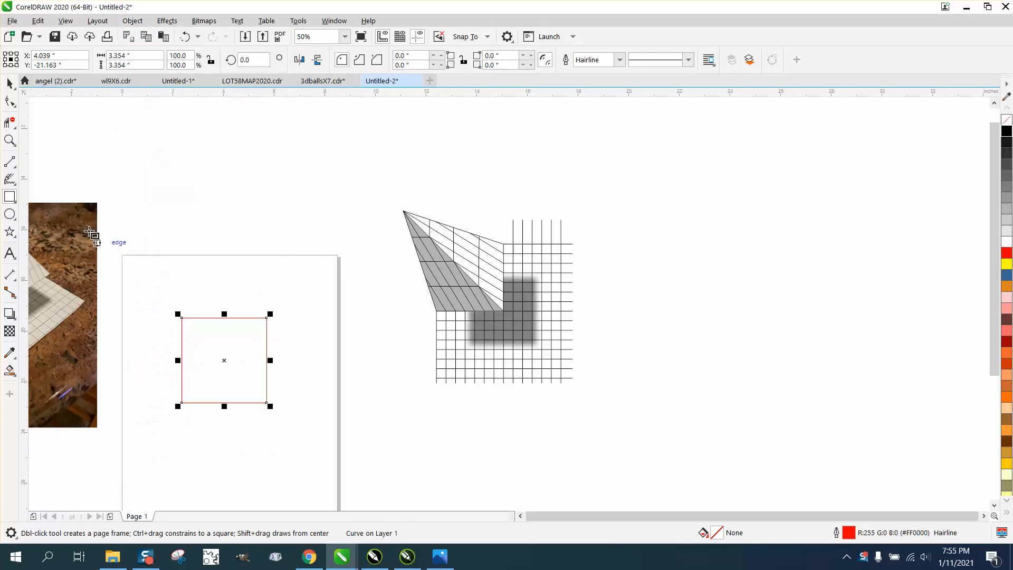
# Step: Break the square's outline apart at two corners with the Shape tool, leaving an L of the bottom and right edges
pyautogui.click(10, 102)
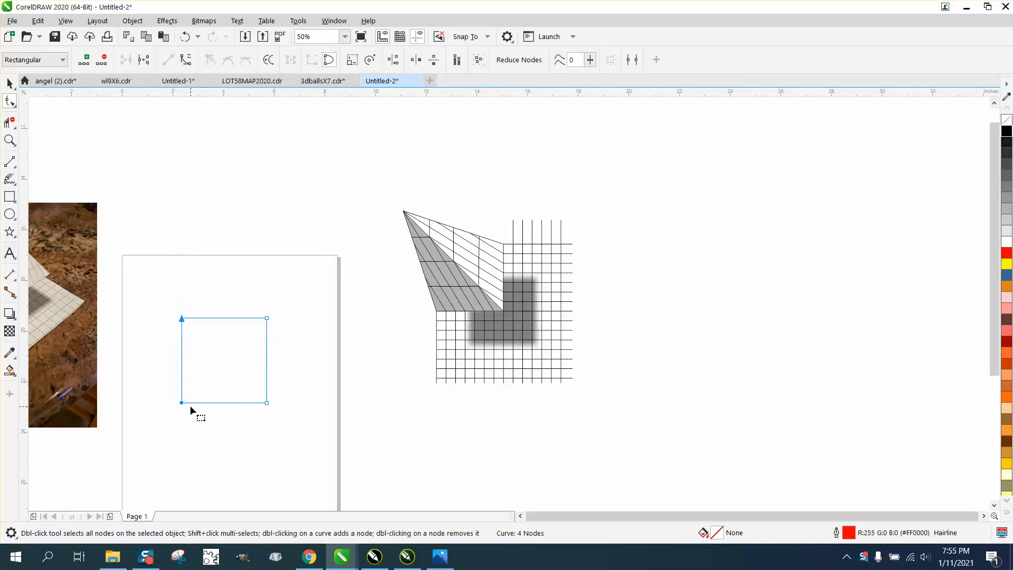
pyautogui.rightClick(207, 401)
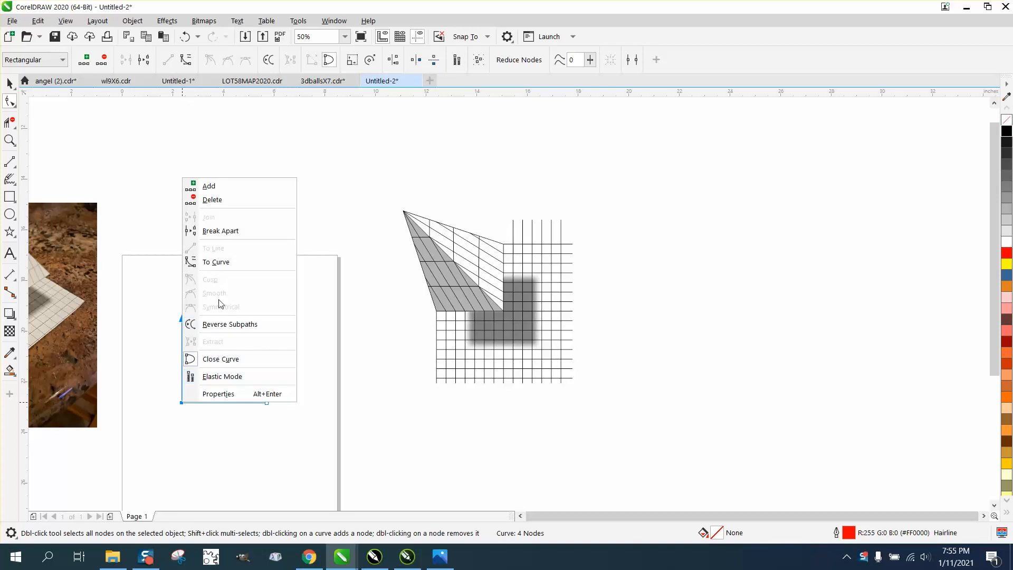
pyautogui.click(220, 231)
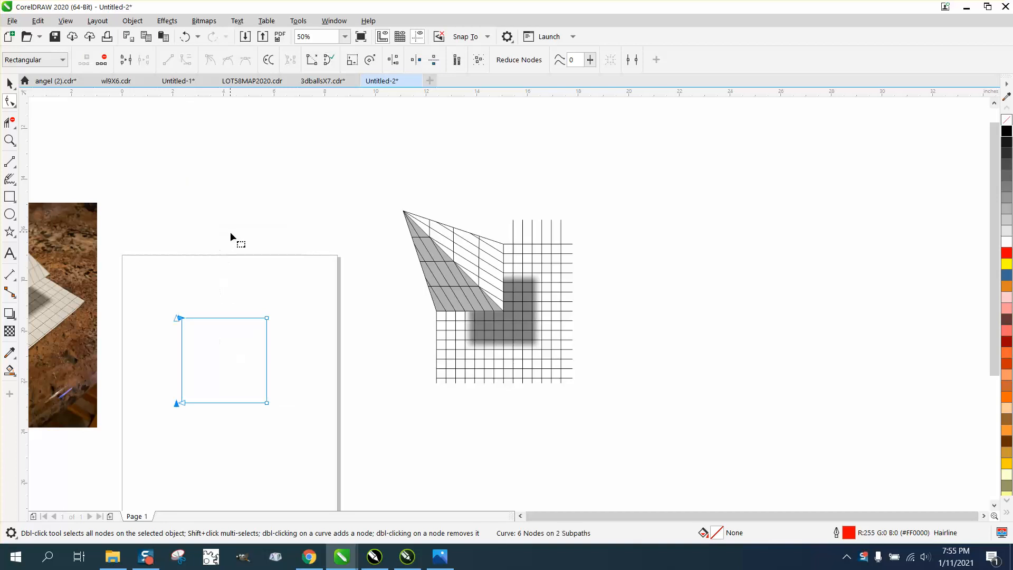
pyautogui.rightClick(266, 318)
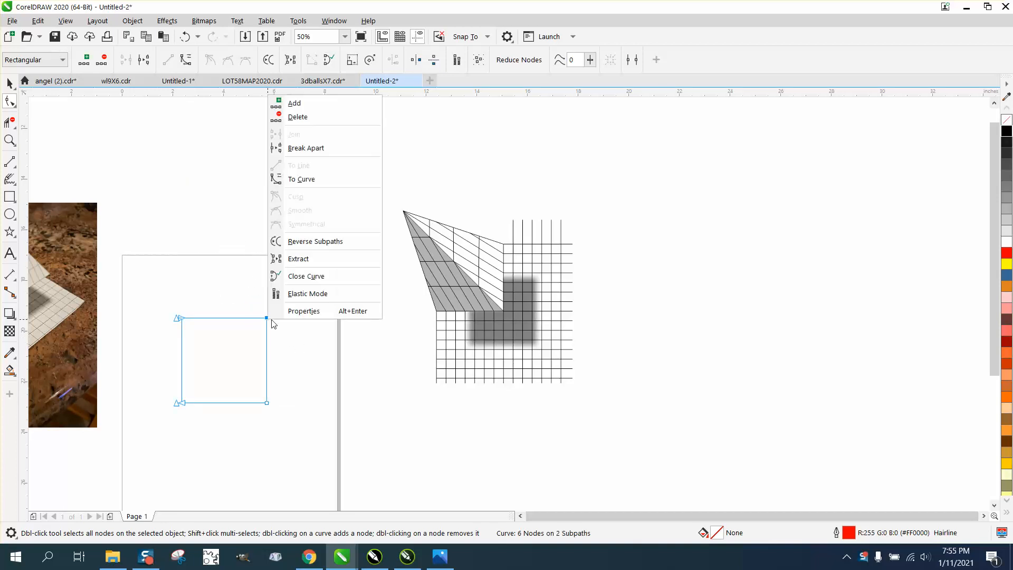
pyautogui.click(294, 102)
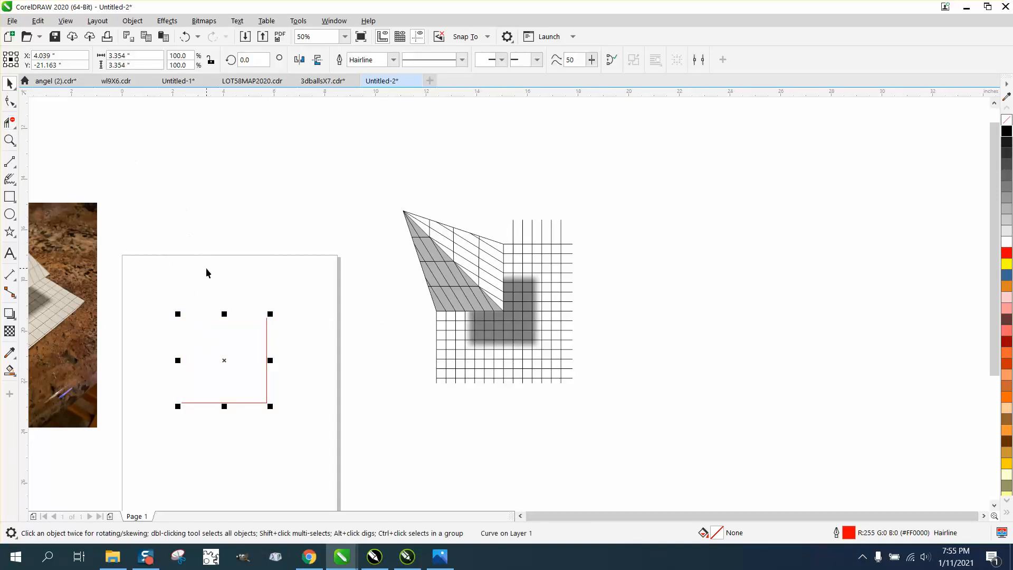
# Step: Draw a vertical 2-point line from the L's corner and put it into rotation for a 45° diagonal
pyautogui.click(11, 162)
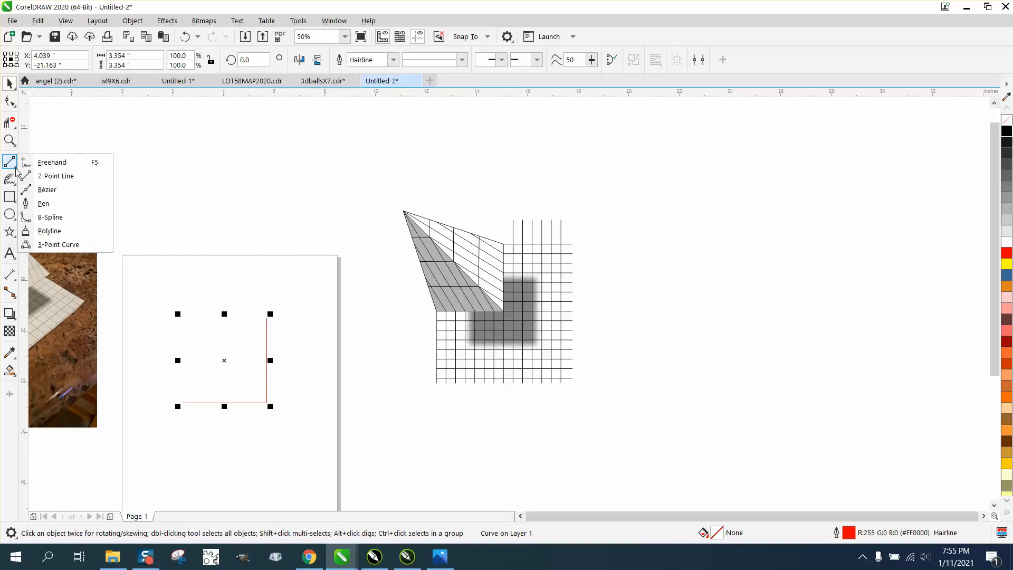
pyautogui.moveTo(56, 176)
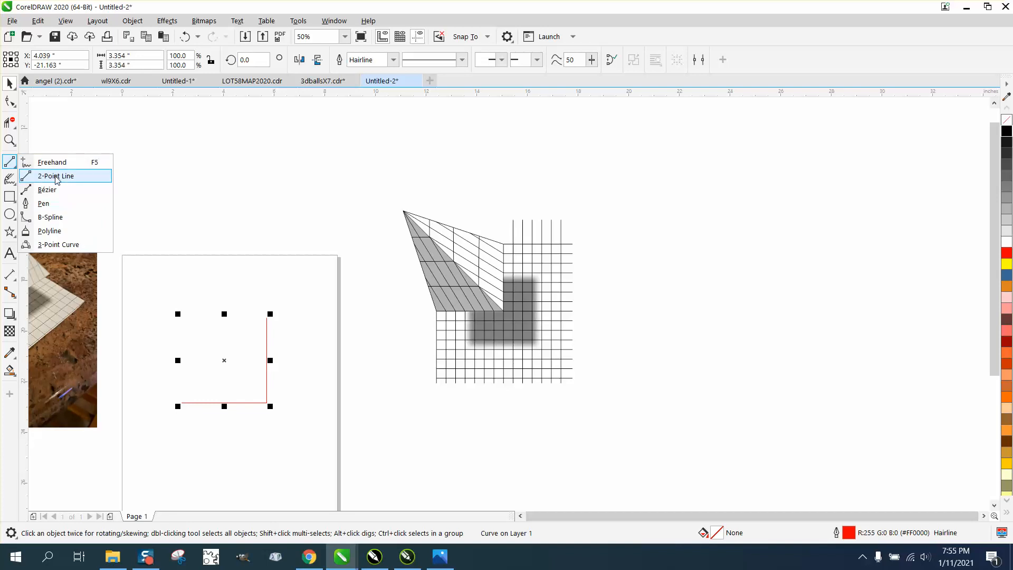
pyautogui.click(56, 176)
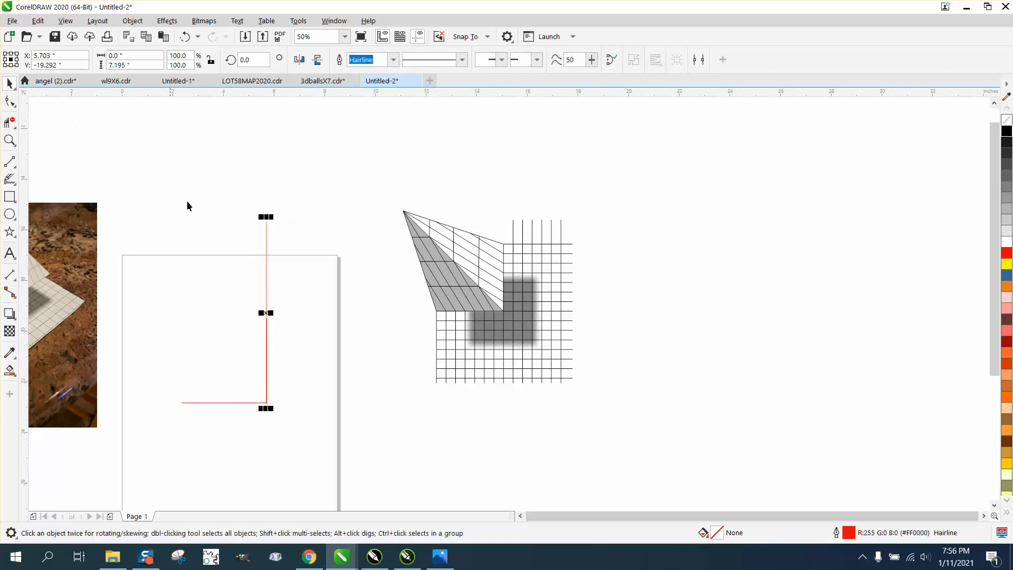
pyautogui.click(265, 312)
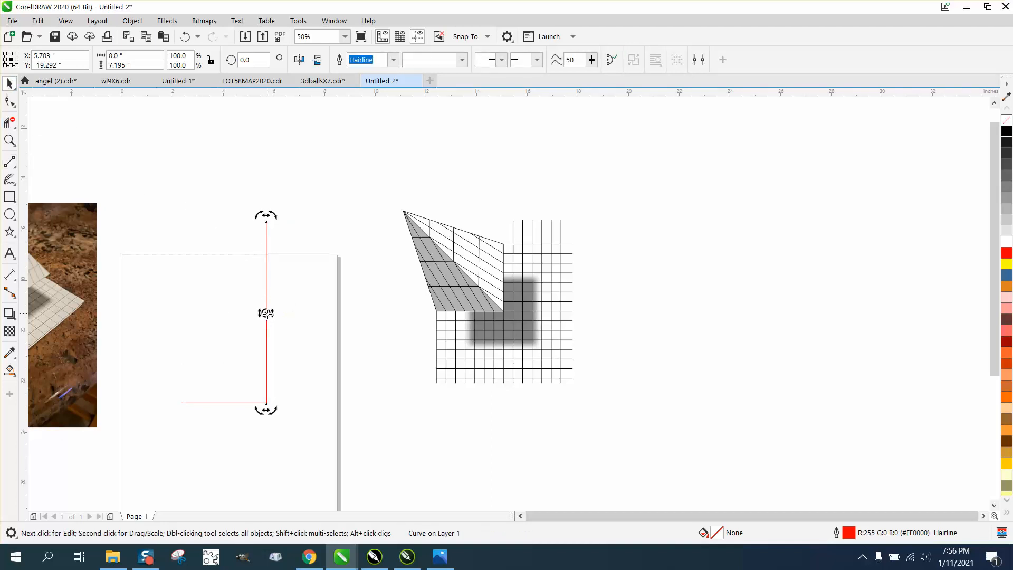
pyautogui.moveTo(266, 404)
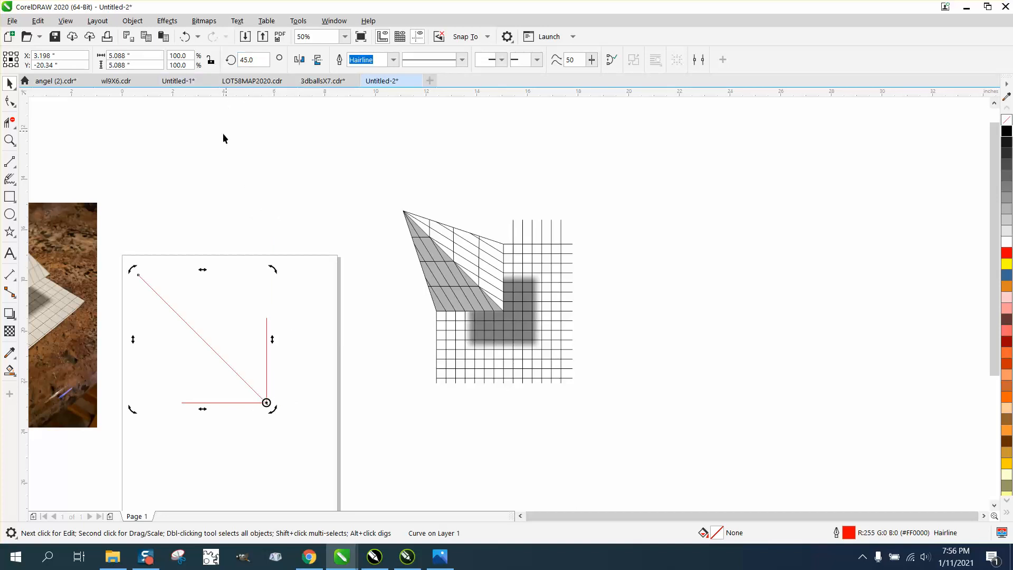
pyautogui.moveTo(130, 235)
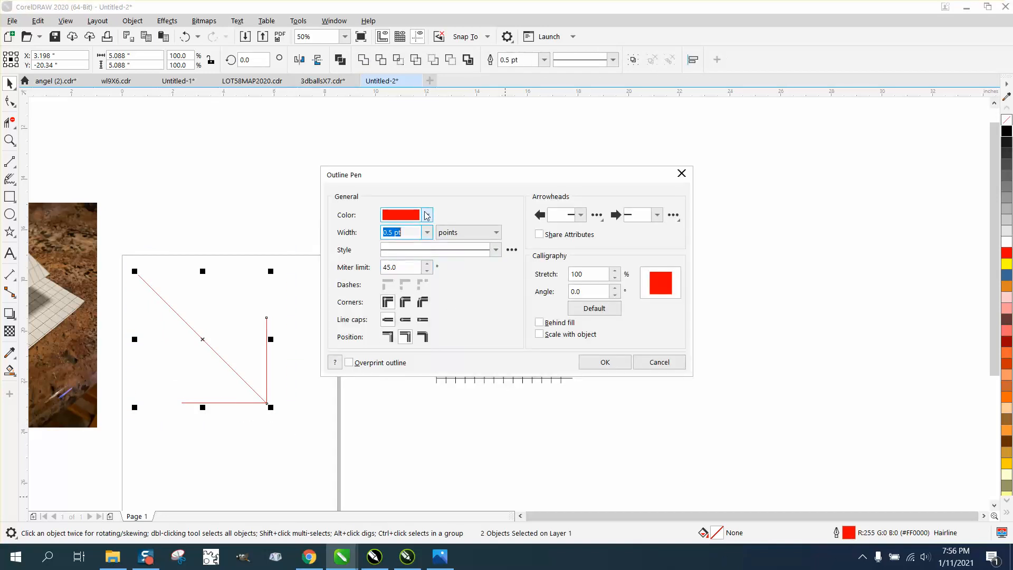
# Step: Make the lines black 0.5 pt outlines and set the Graphic default outline to black 0.5 pt
pyautogui.click(425, 214)
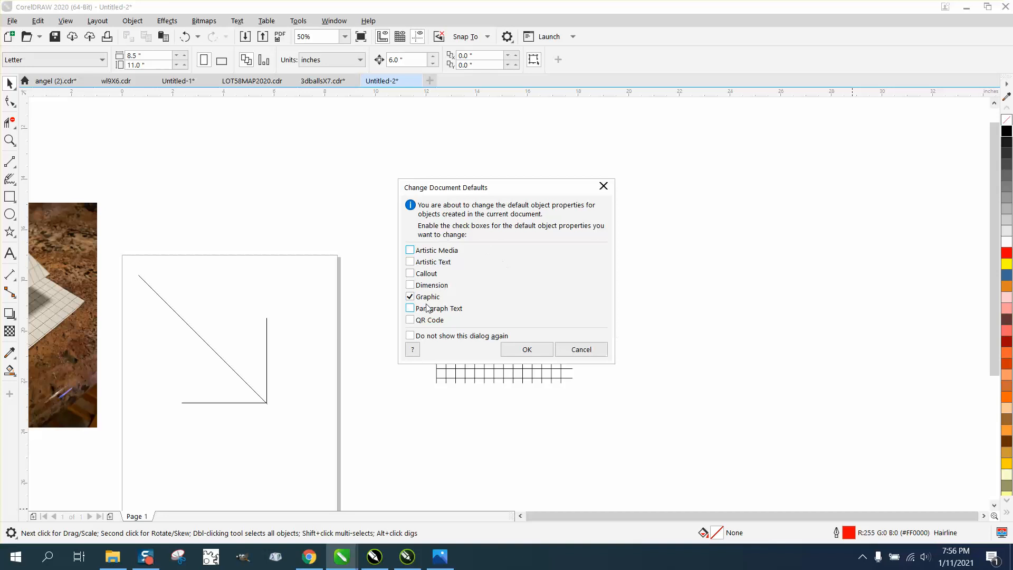
pyautogui.click(525, 350)
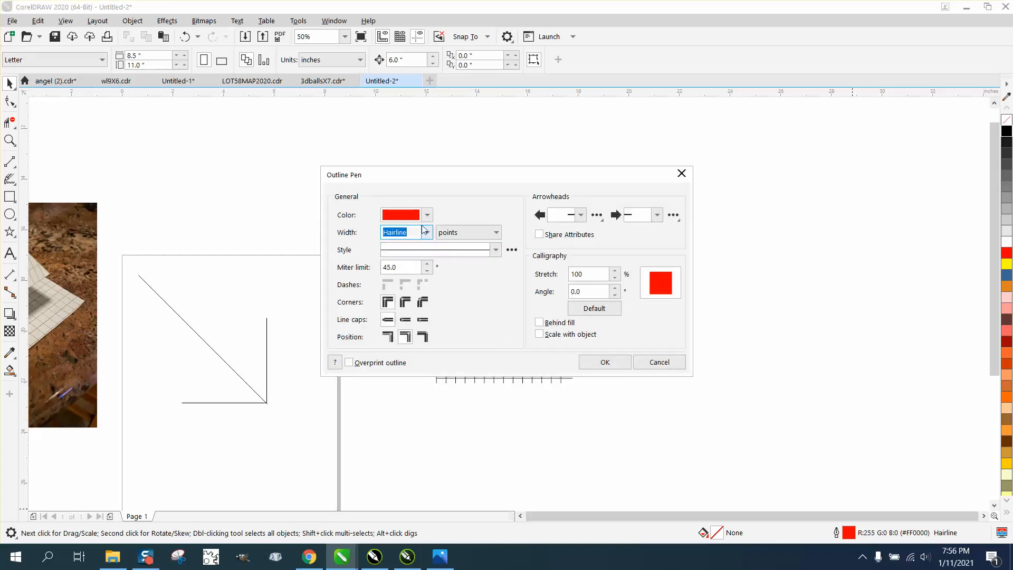
pyautogui.click(425, 215)
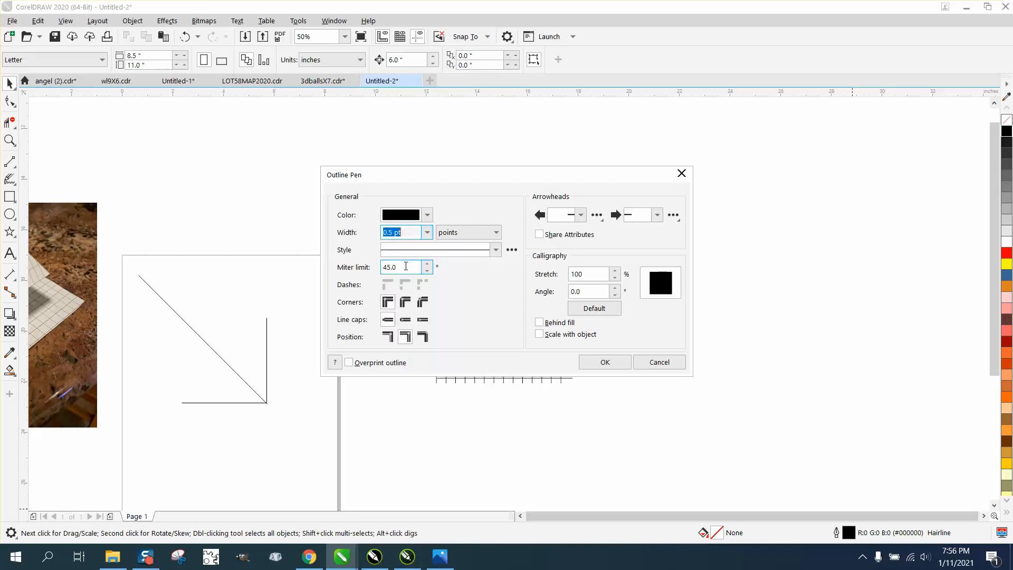
pyautogui.click(603, 362)
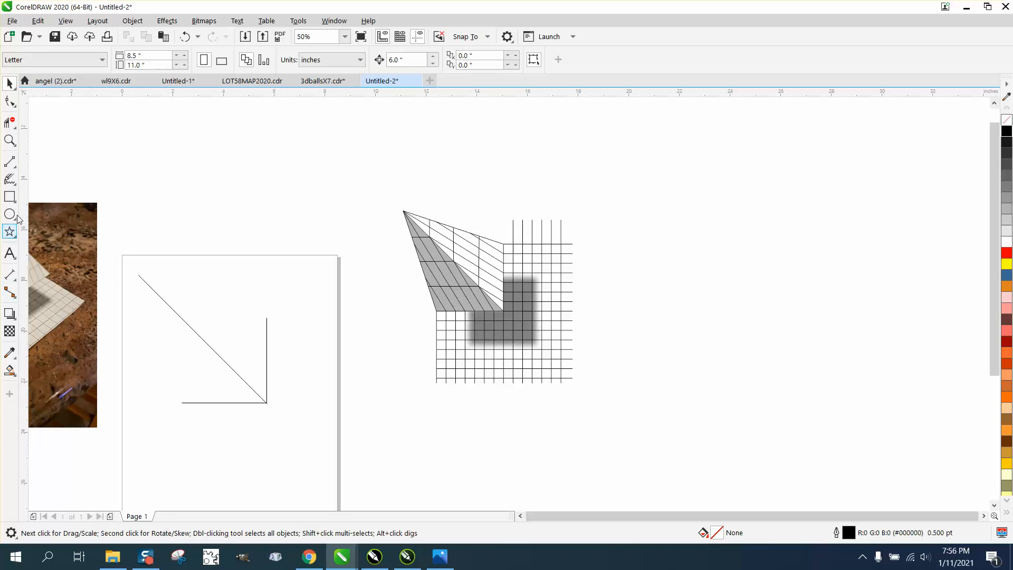
# Step: Join the diagonal's top end to the bottom edge's left end with the Pen tool, completing the face outline
pyautogui.click(9, 162)
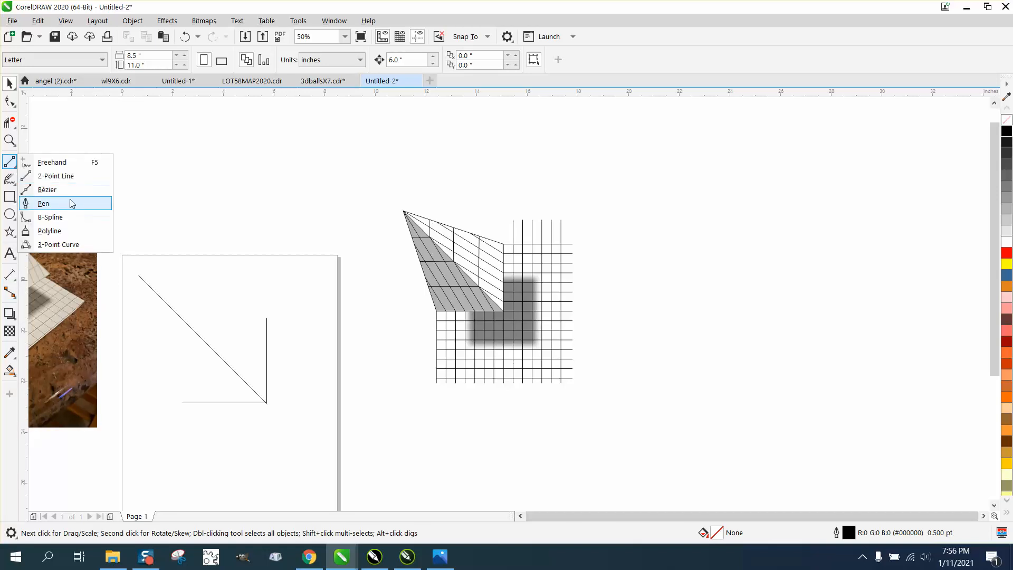
pyautogui.click(43, 202)
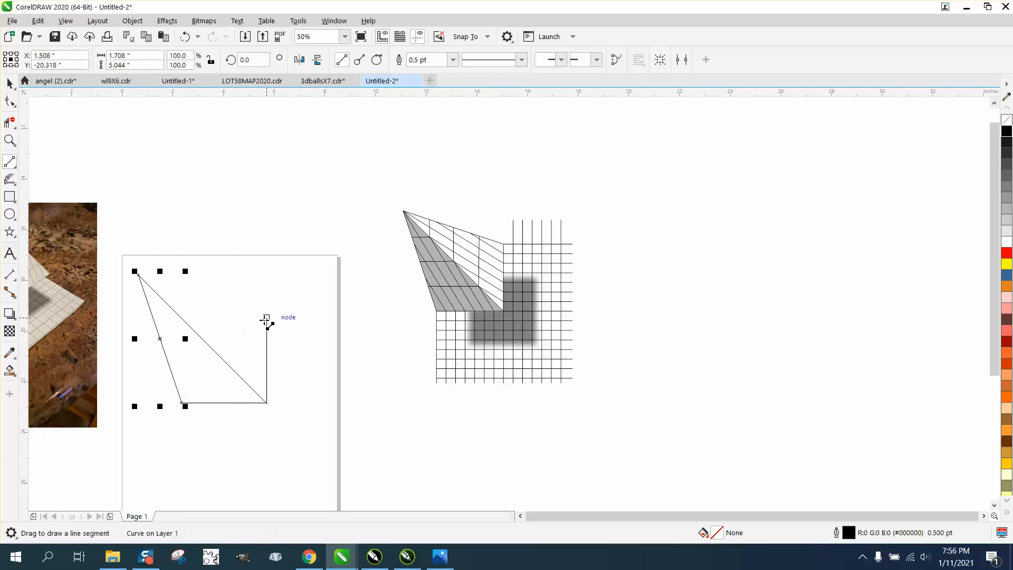
pyautogui.moveTo(265, 324); pyautogui.dragTo(138, 273)
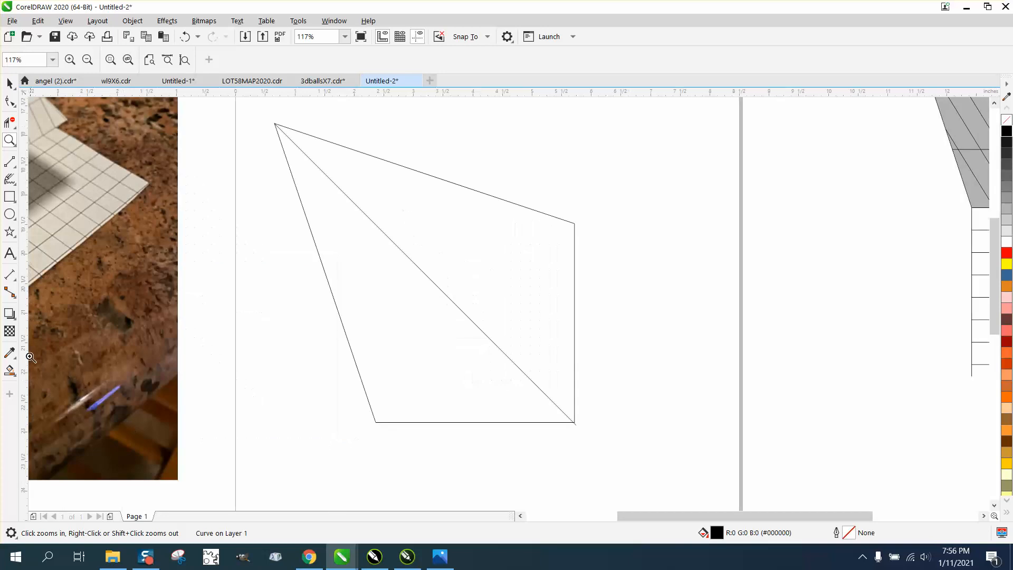
pyautogui.moveTo(10, 180)
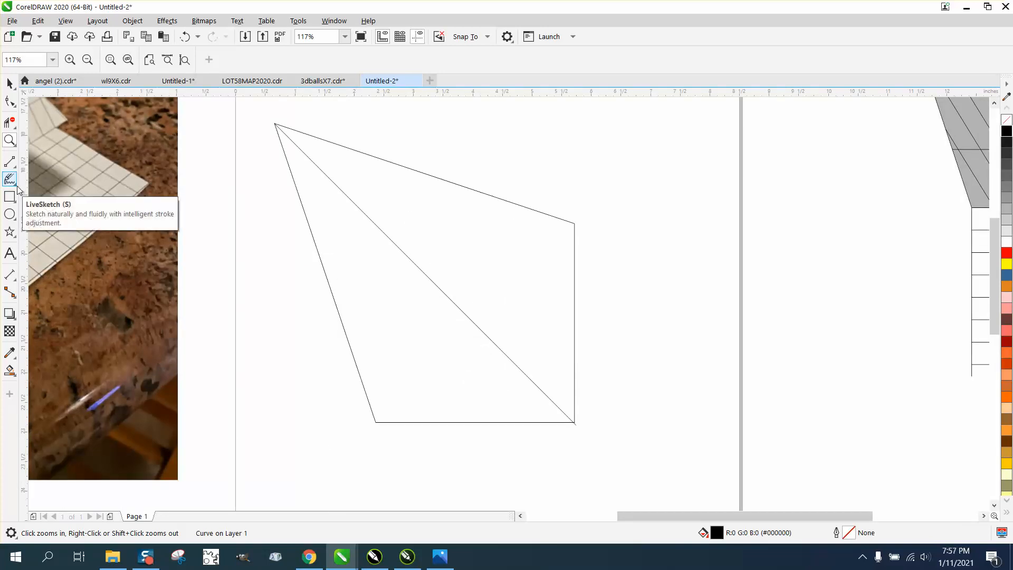
# Step: Draw short perpendicular 2-point tick lines past the corners of the bottom and right edges
pyautogui.click(10, 162)
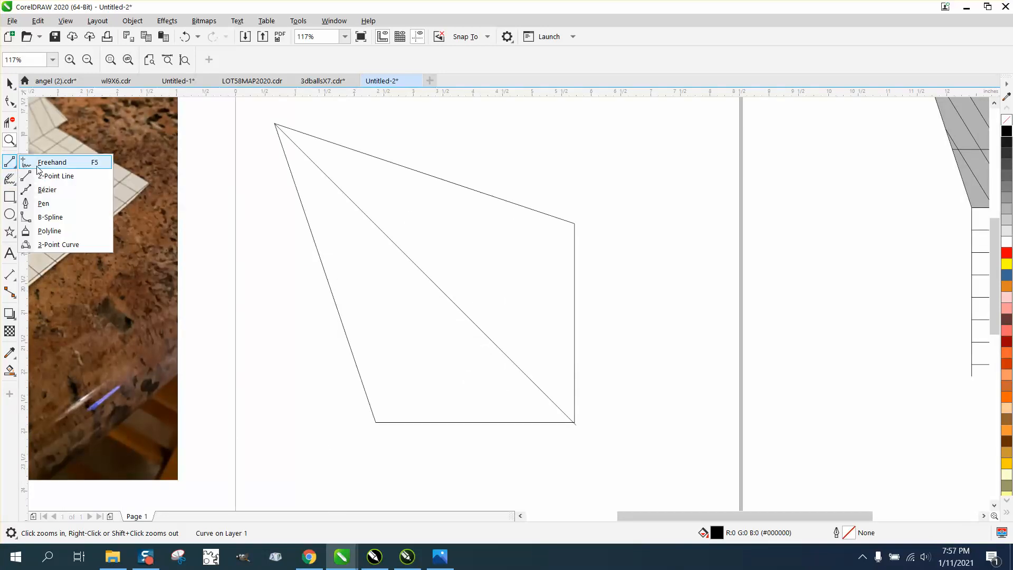
pyautogui.click(52, 161)
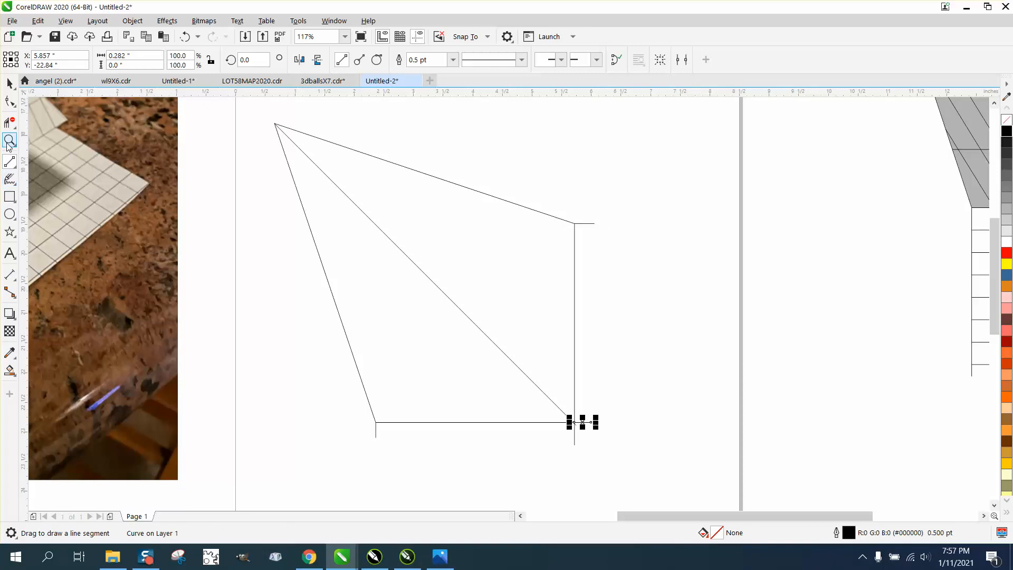
pyautogui.click(9, 140)
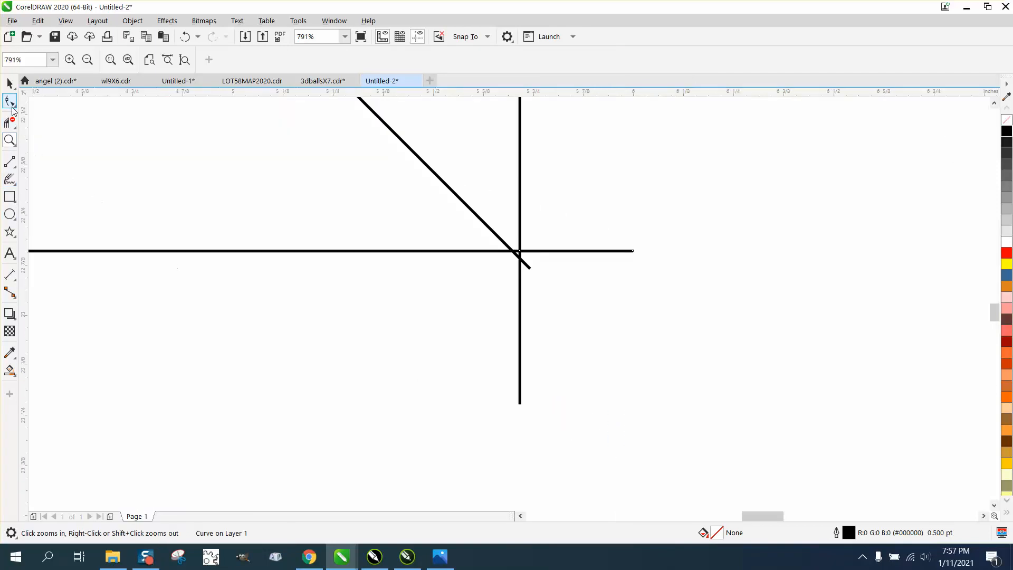
pyautogui.click(10, 102)
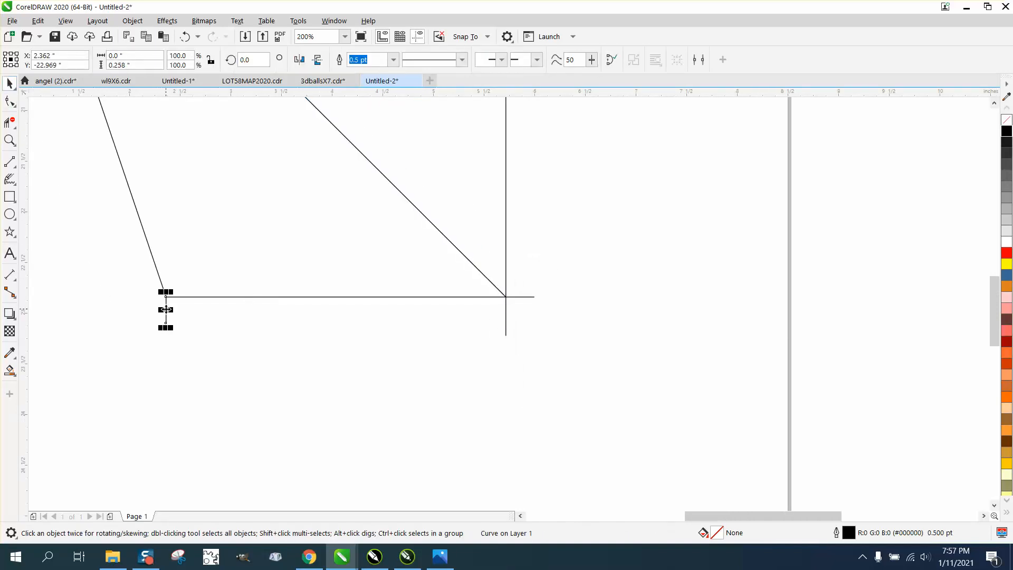
pyautogui.moveTo(508, 331)
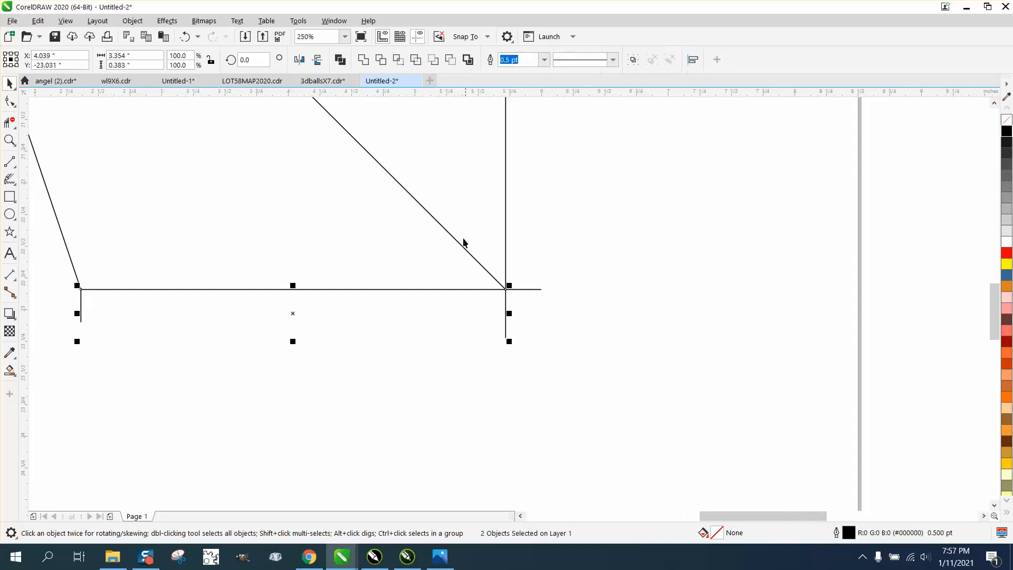
# Step: Apply 6-step blends between the bottom ticks and between the right-edge ticks
pyautogui.click(167, 21)
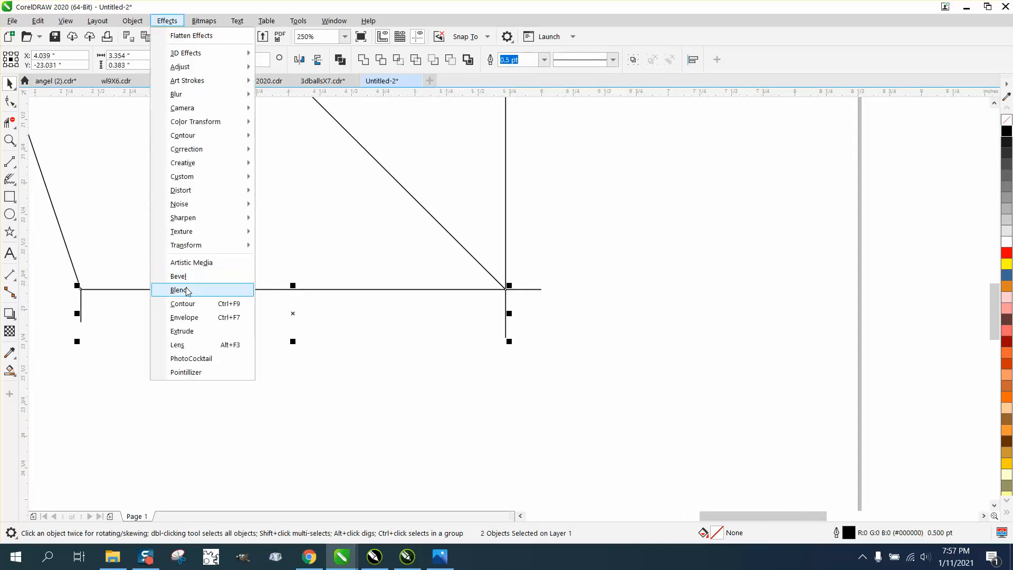
pyautogui.click(179, 290)
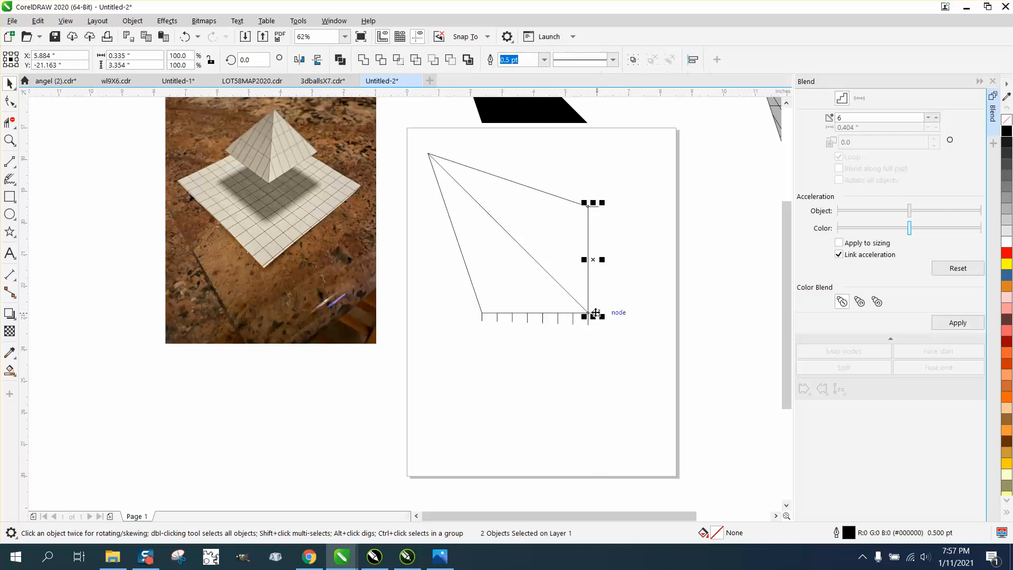
pyautogui.click(957, 323)
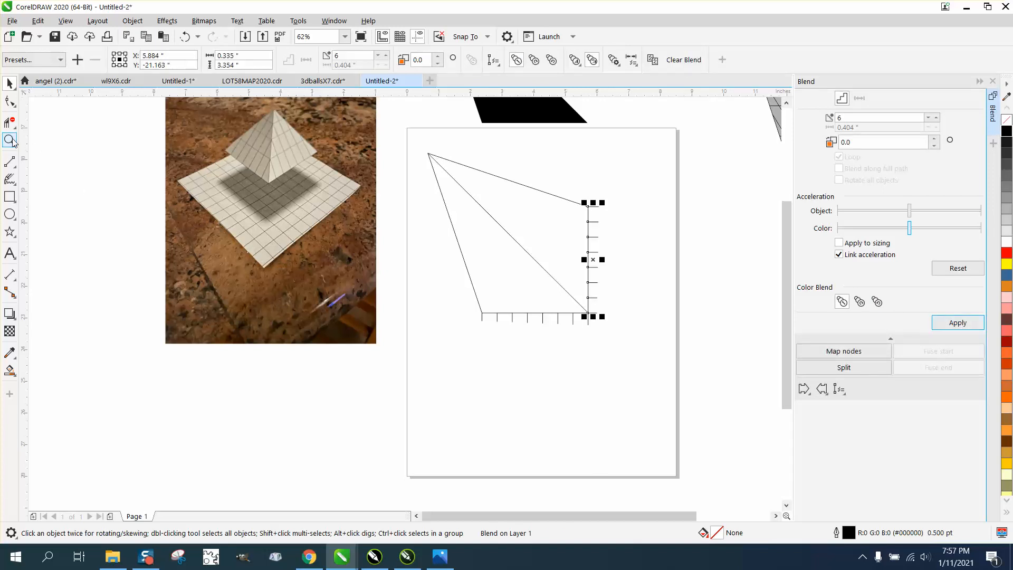
# Step: Draw two guide lines from the apex, one to a bottom-edge tick and one to a right-edge tick
pyautogui.click(561, 350)
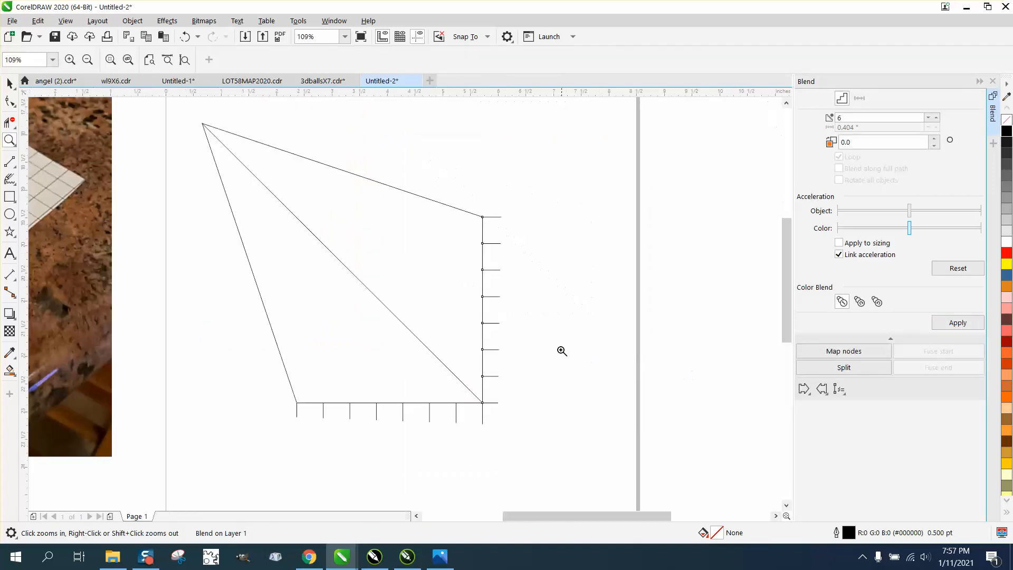
pyautogui.moveTo(493, 256)
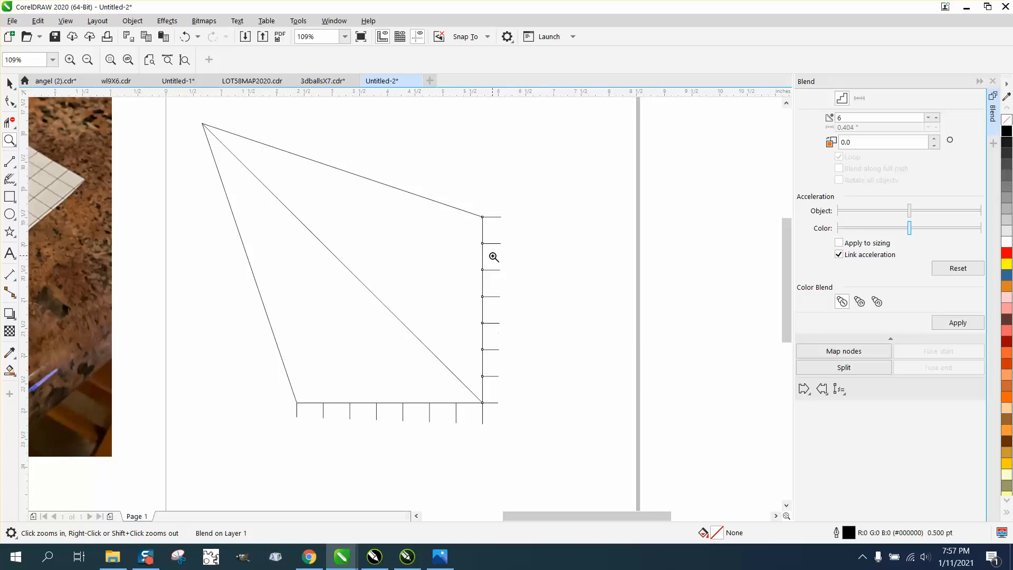
pyautogui.moveTo(43, 180)
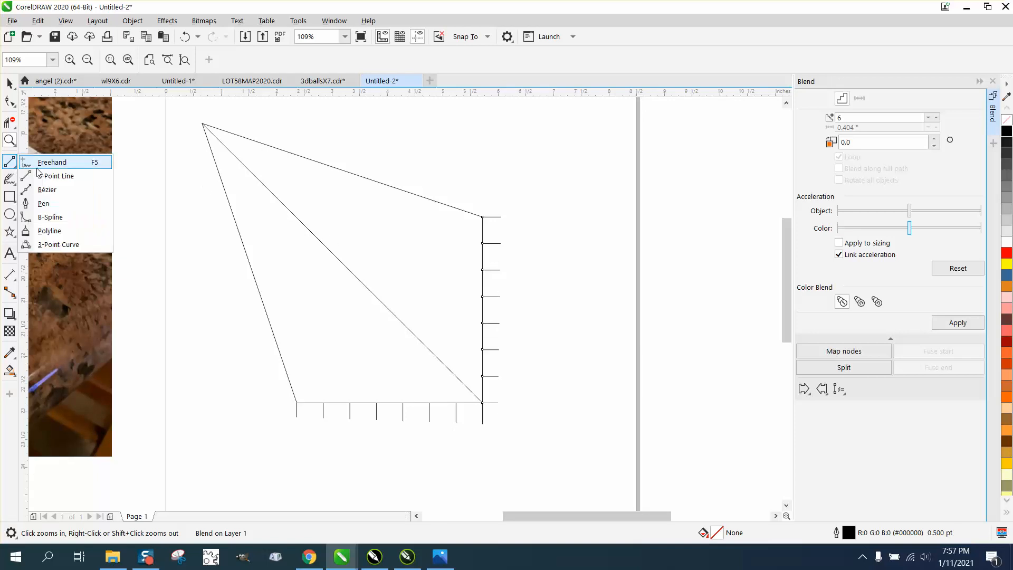
pyautogui.click(53, 162)
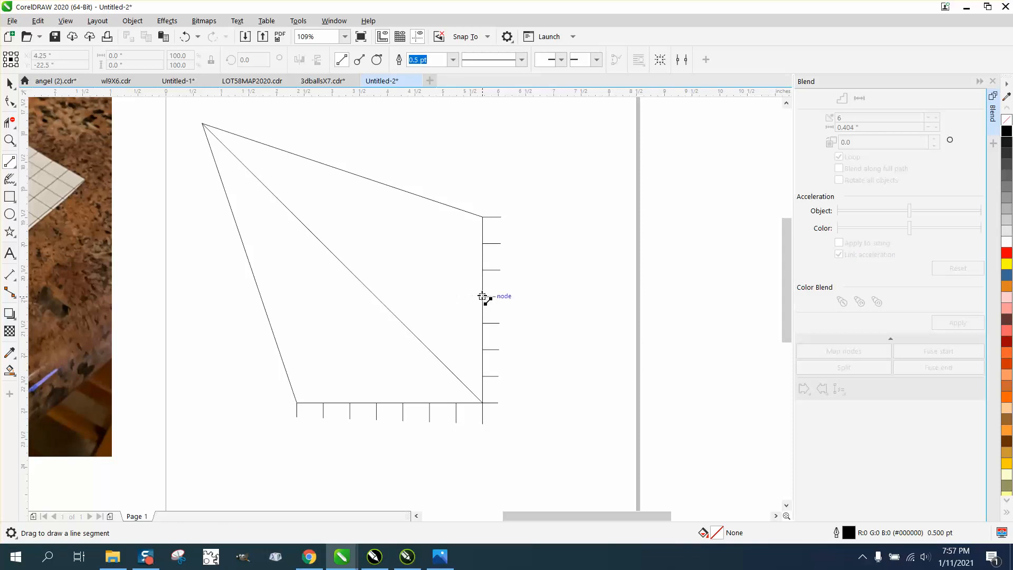
pyautogui.moveTo(483, 295); pyautogui.dragTo(207, 128)
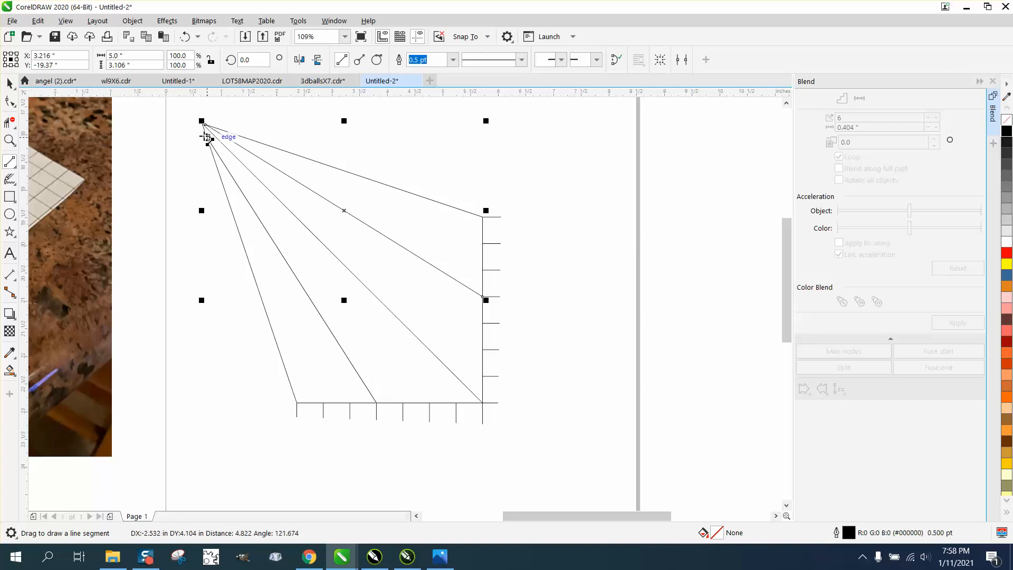
pyautogui.moveTo(207, 136); pyautogui.dragTo(379, 405)
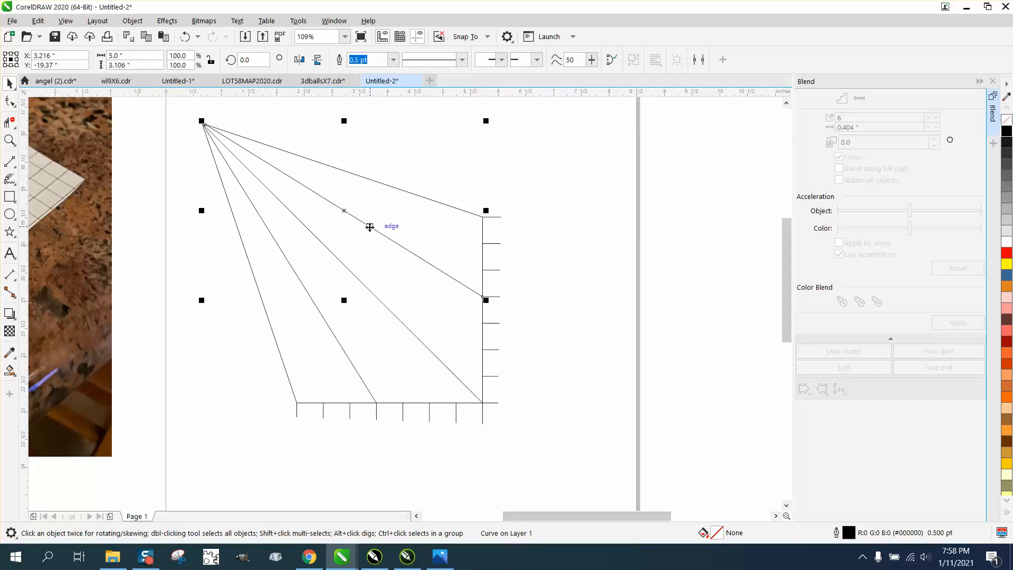
pyautogui.moveTo(522, 281)
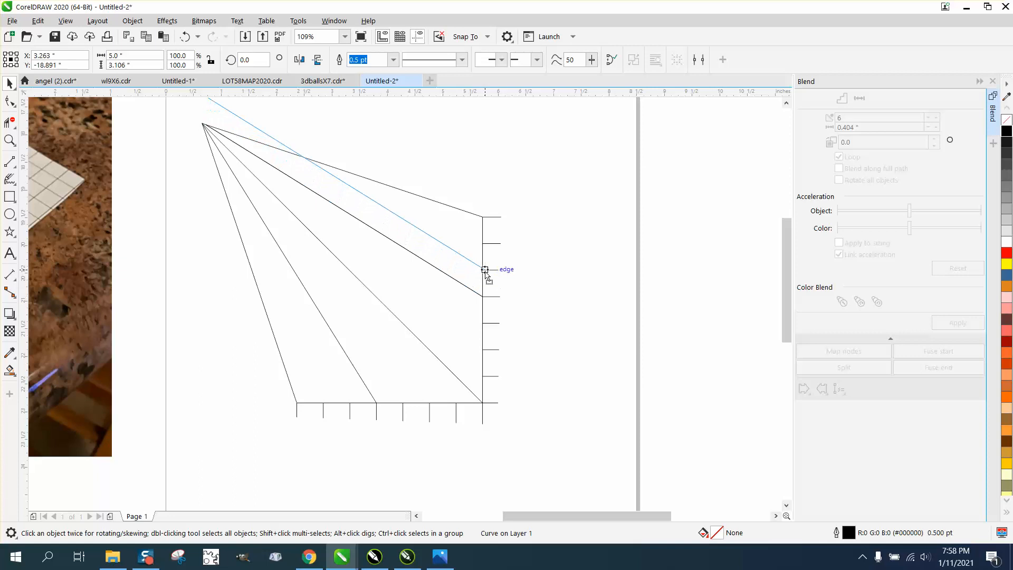
# Step: Drag-duplicate the guide line into parallel copies snapped to successive right-edge ticks
pyautogui.click(485, 269)
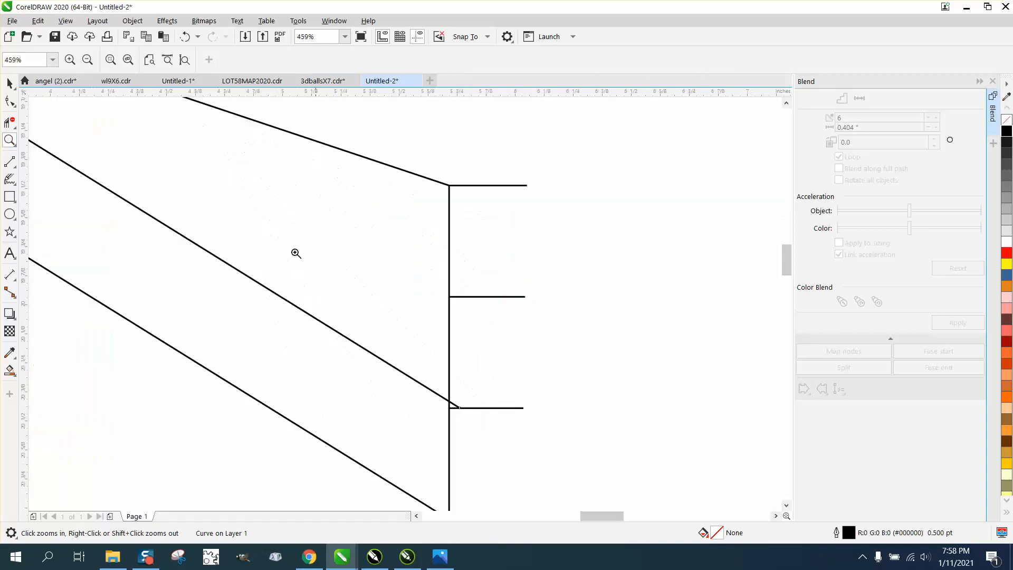
pyautogui.click(10, 83)
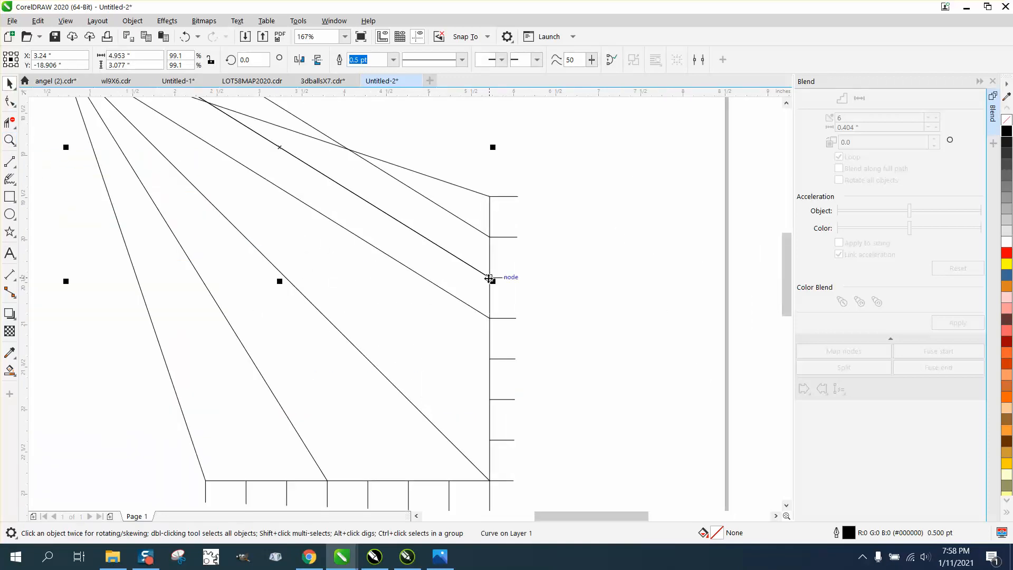
pyautogui.moveTo(488, 277); pyautogui.dragTo(489, 359)
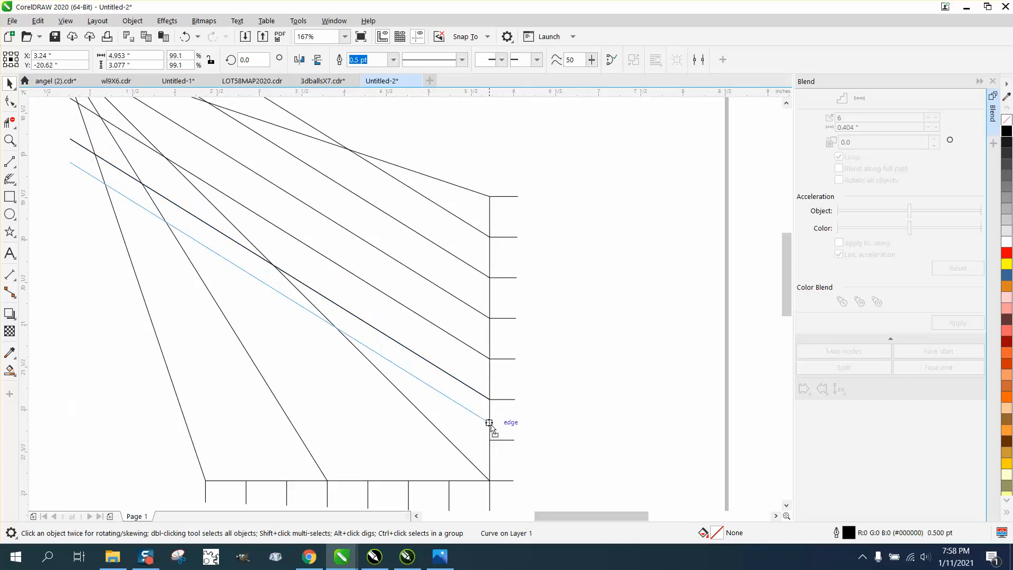
pyautogui.moveTo(489, 422); pyautogui.dragTo(489, 439)
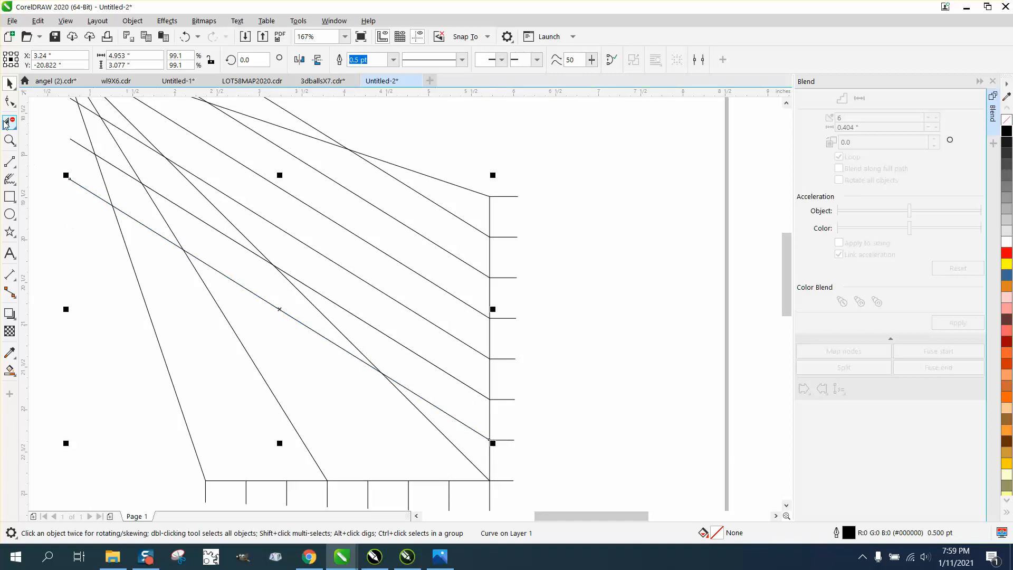
# Step: Delete the grid-line pieces sticking out past the face with Virtual Segment Delete
pyautogui.click(9, 121)
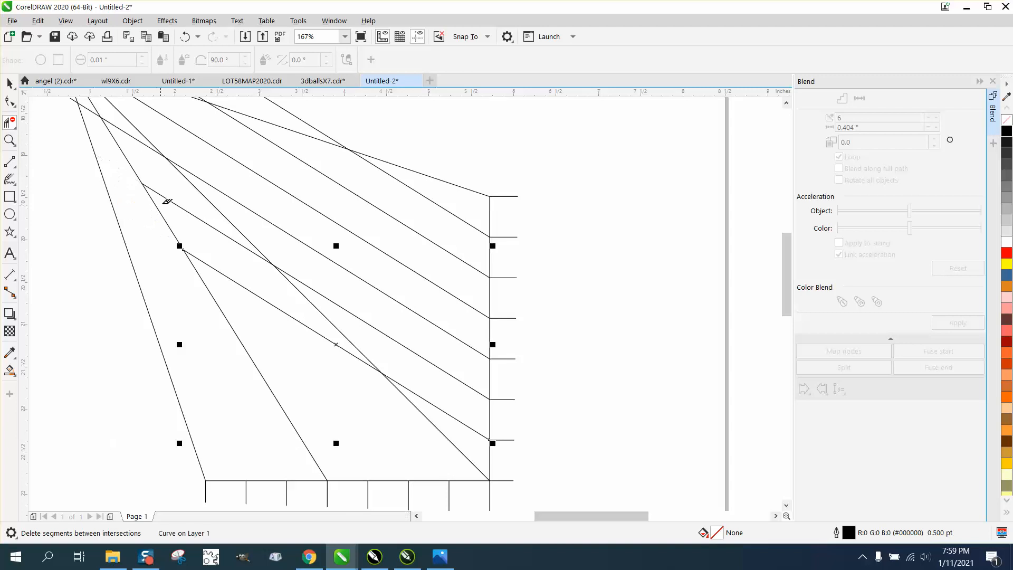
pyautogui.moveTo(167, 200); pyautogui.dragTo(368, 346)
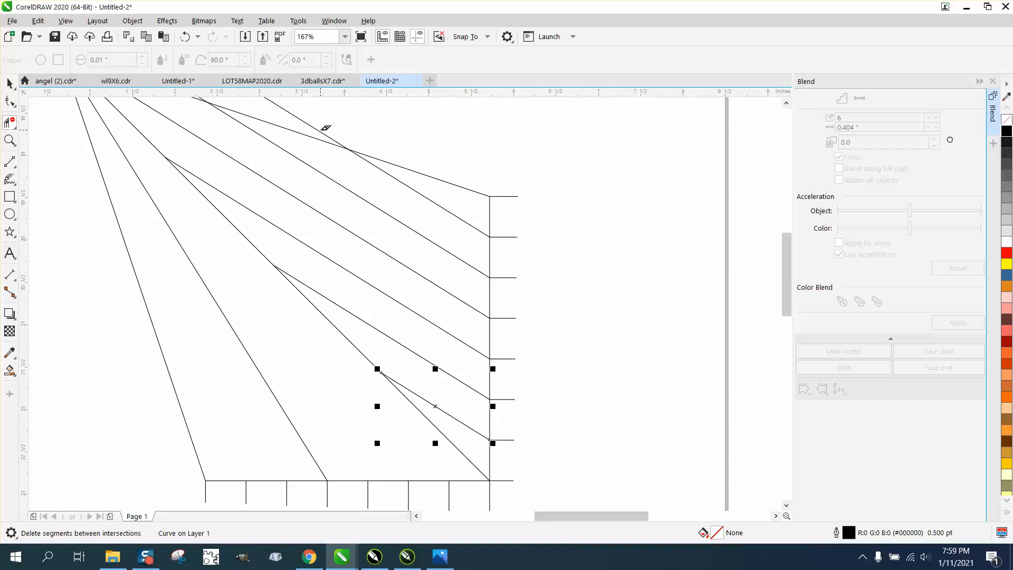
pyautogui.click(344, 36)
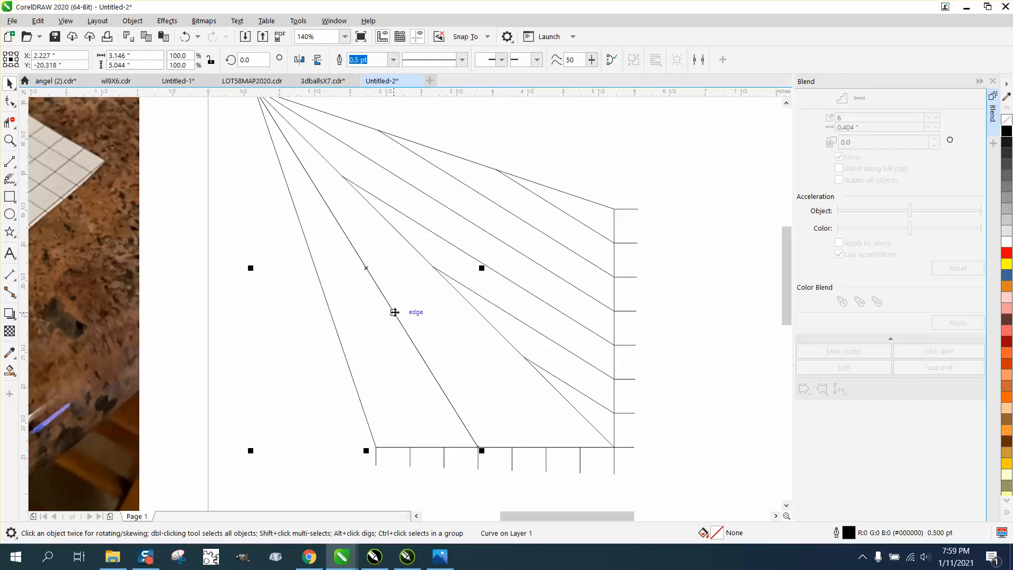
# Step: Drag-copy the sloping guide line onto successive bottom-edge ticks, crossing the first grid set
pyautogui.moveTo(393, 312); pyautogui.dragTo(494, 447)
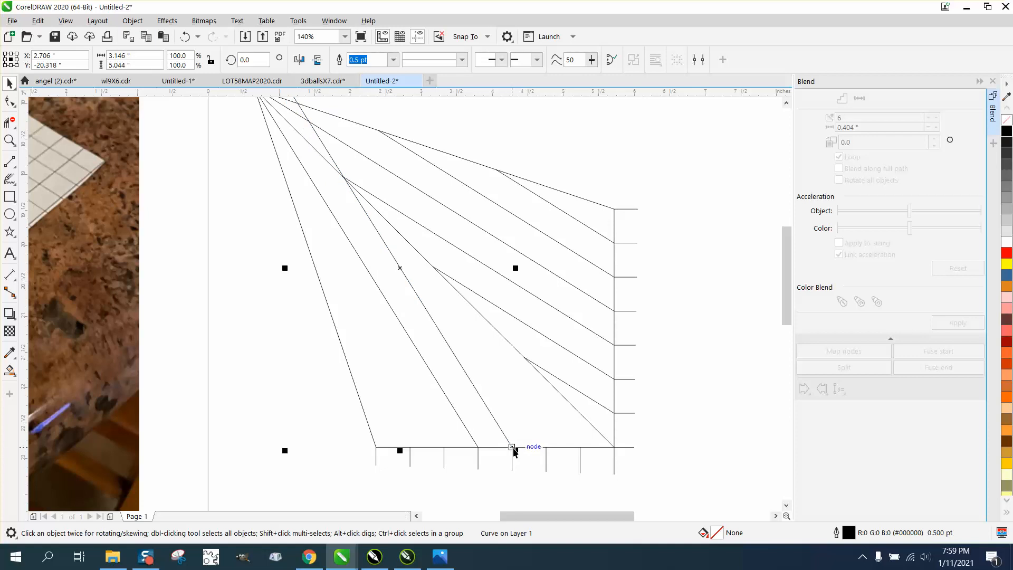
pyautogui.moveTo(512, 447); pyautogui.dragTo(550, 451)
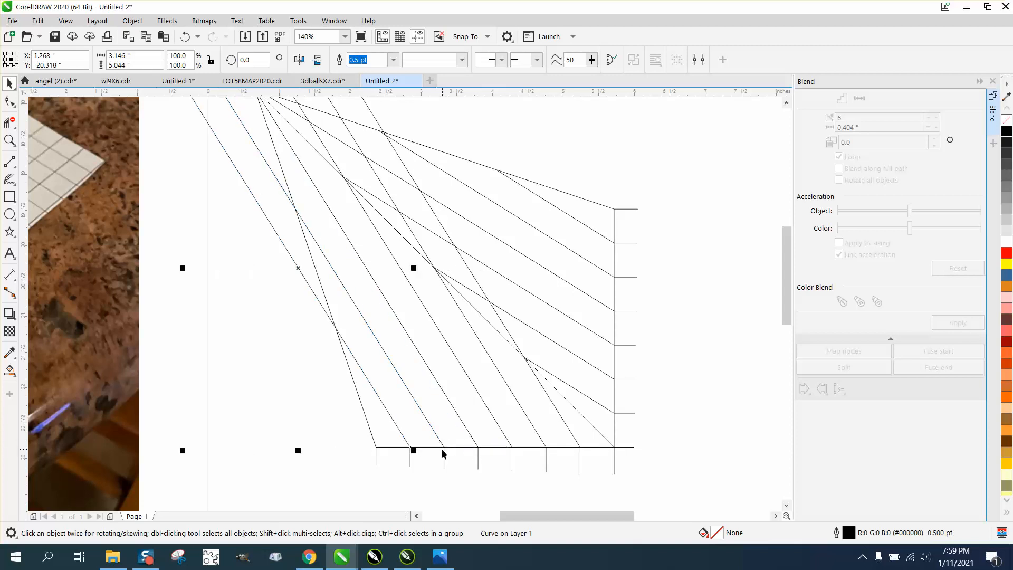
pyautogui.click(10, 140)
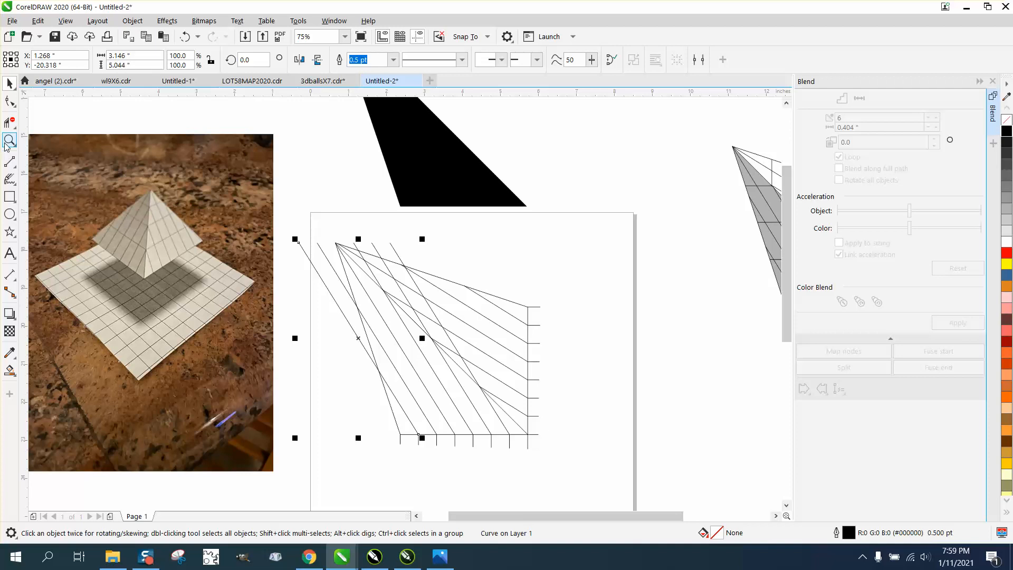
# Step: Remove stray grid-line pieces inside the face back to their crossings with Virtual Segment Delete
pyautogui.click(10, 141)
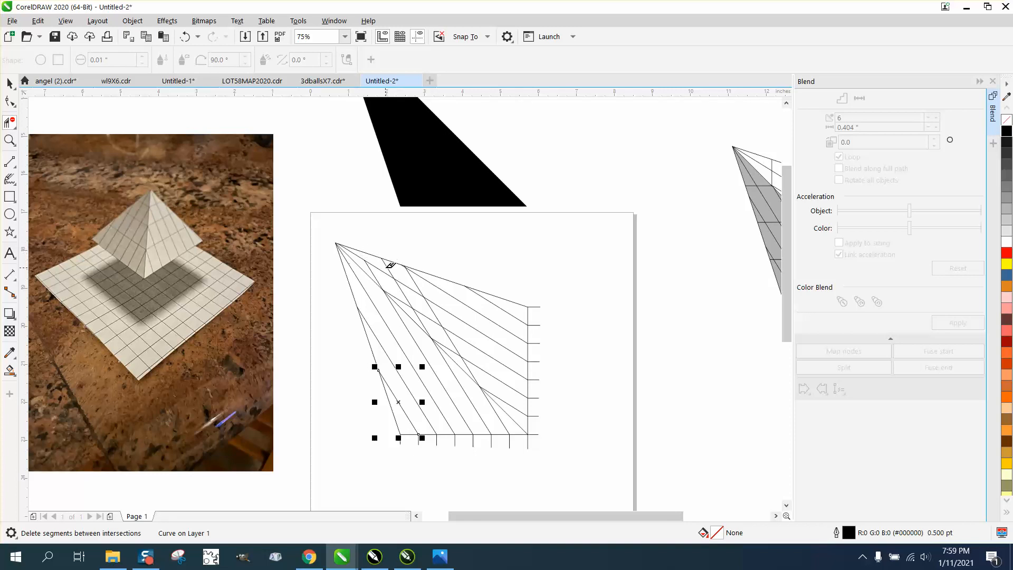
pyautogui.moveTo(414, 274)
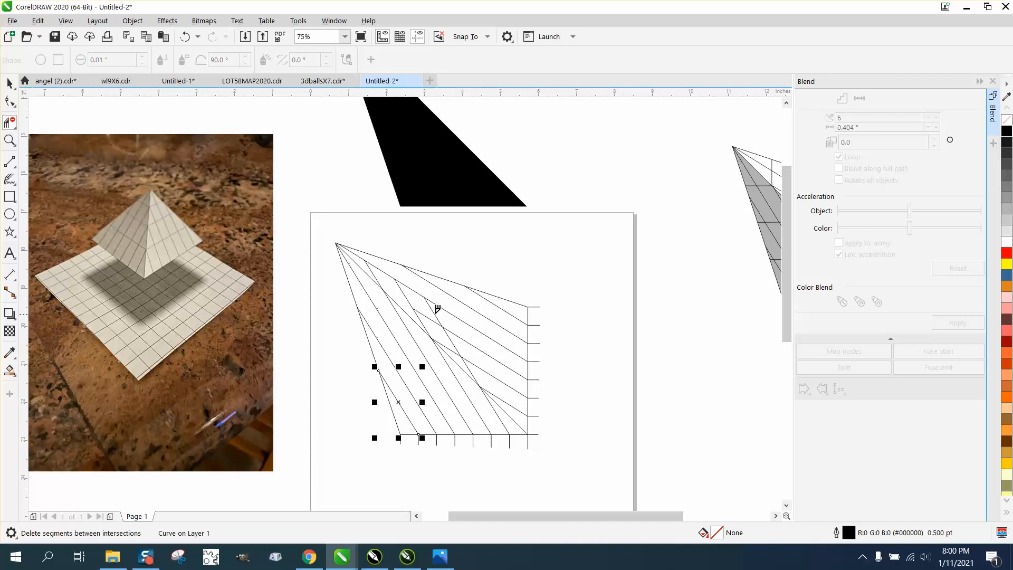
pyautogui.moveTo(425, 315)
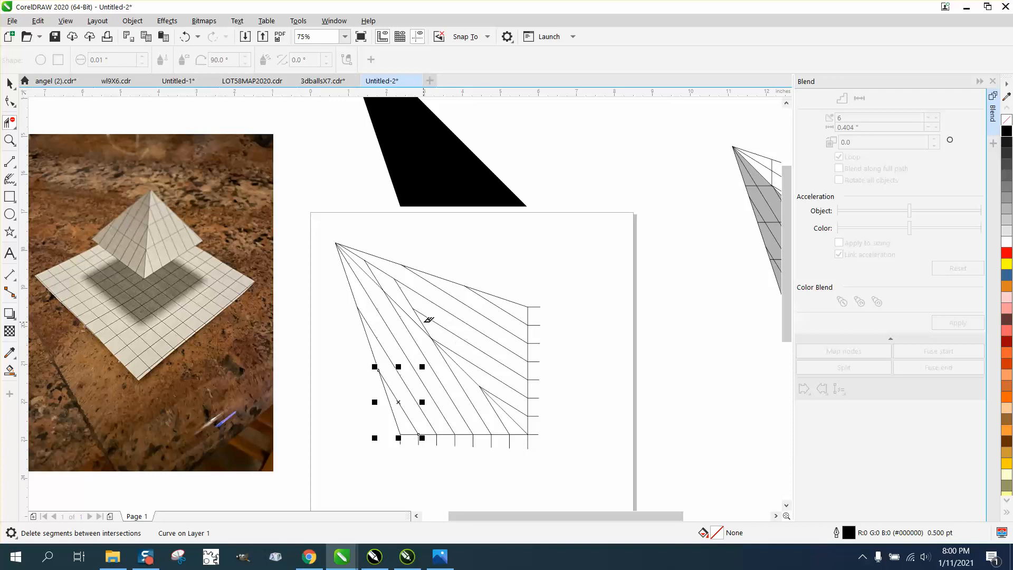
pyautogui.moveTo(419, 311)
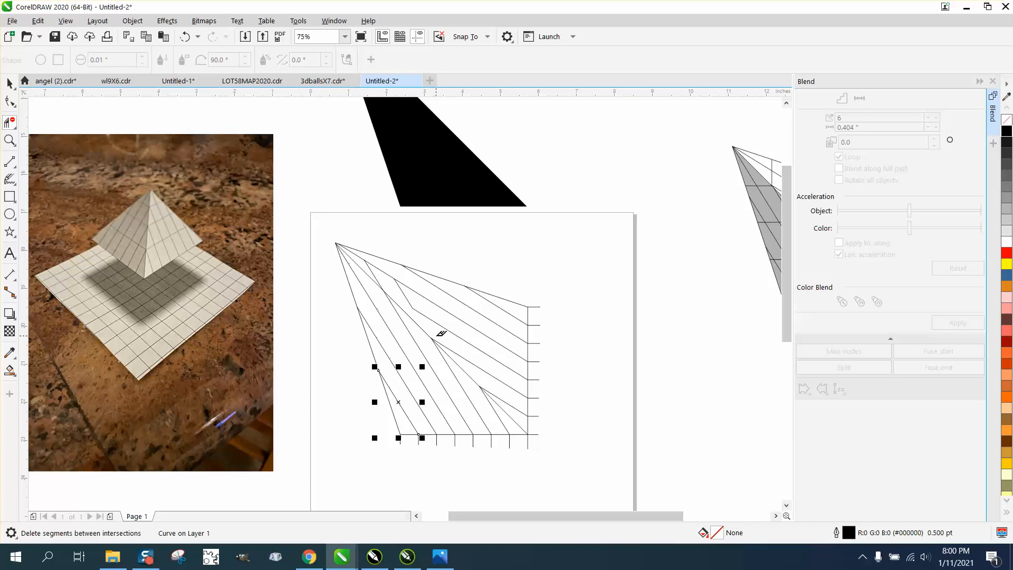
pyautogui.moveTo(411, 296)
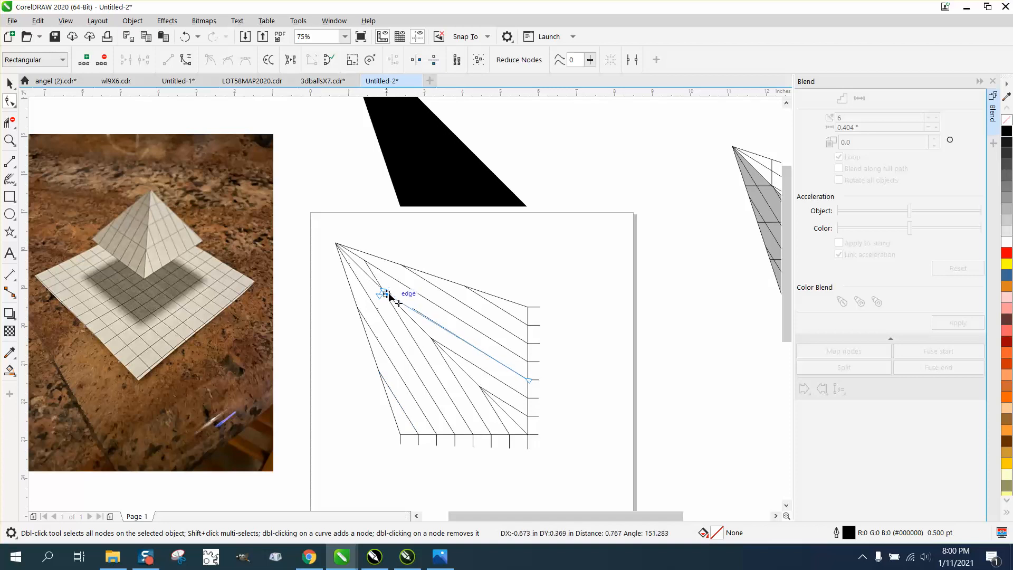
pyautogui.moveTo(390, 299)
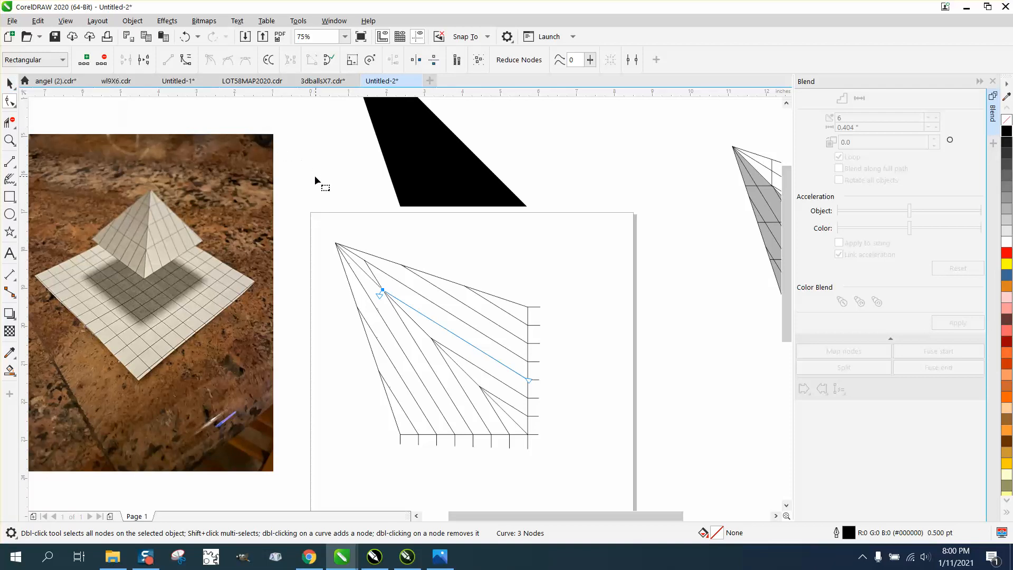
# Step: Deselect the edited line and inspect the face's cleaned right and bottom edges up close
pyautogui.click(9, 84)
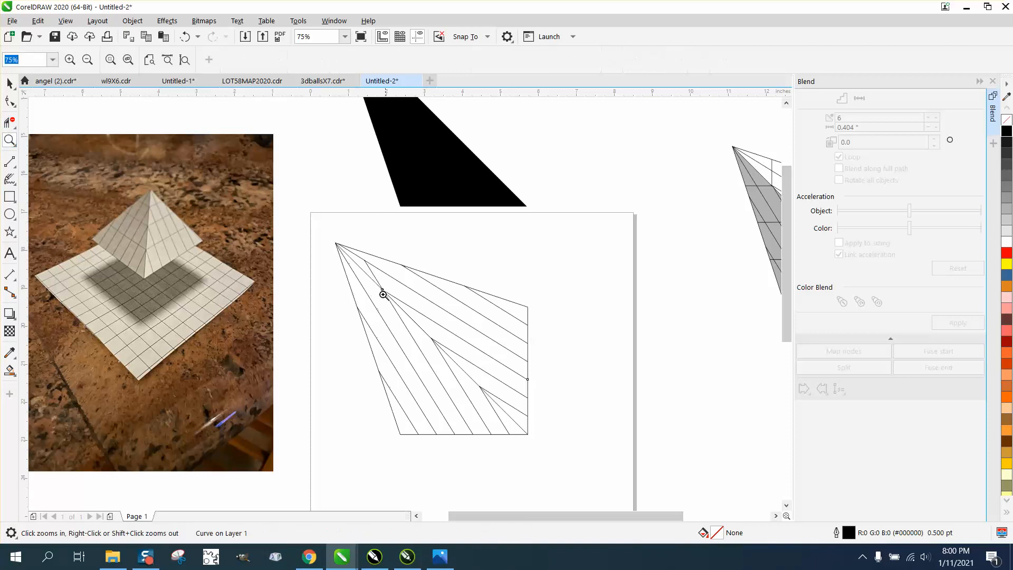
pyautogui.click(383, 295)
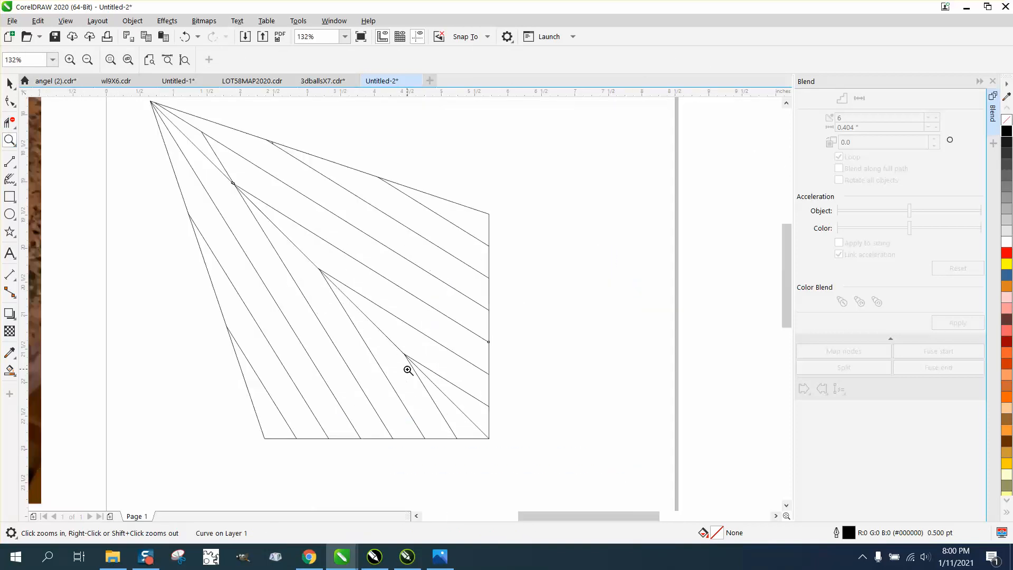
pyautogui.click(408, 370)
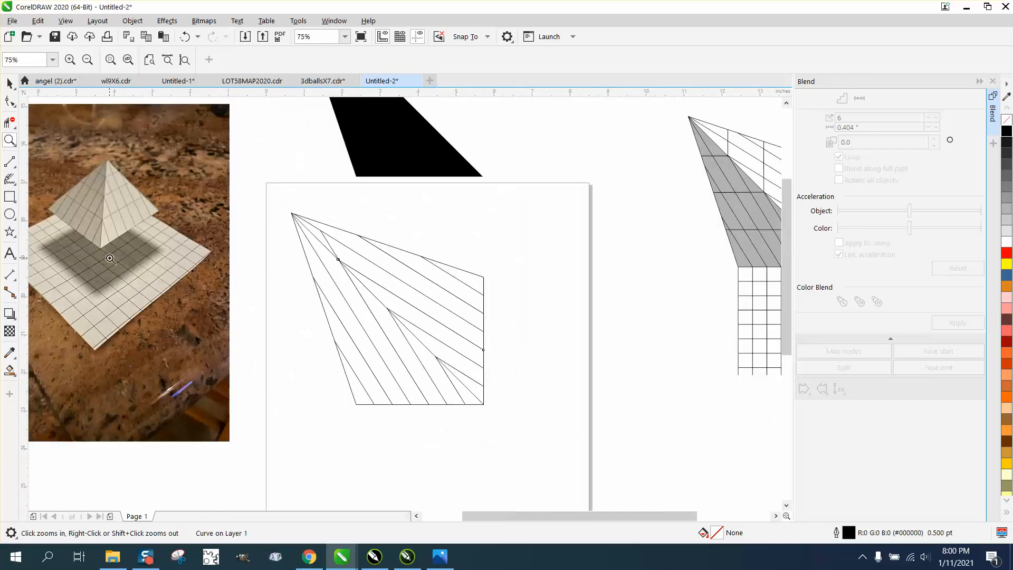
# Step: Cut away diagonal segments in the face's left portion, splitting it into panels
pyautogui.click(10, 162)
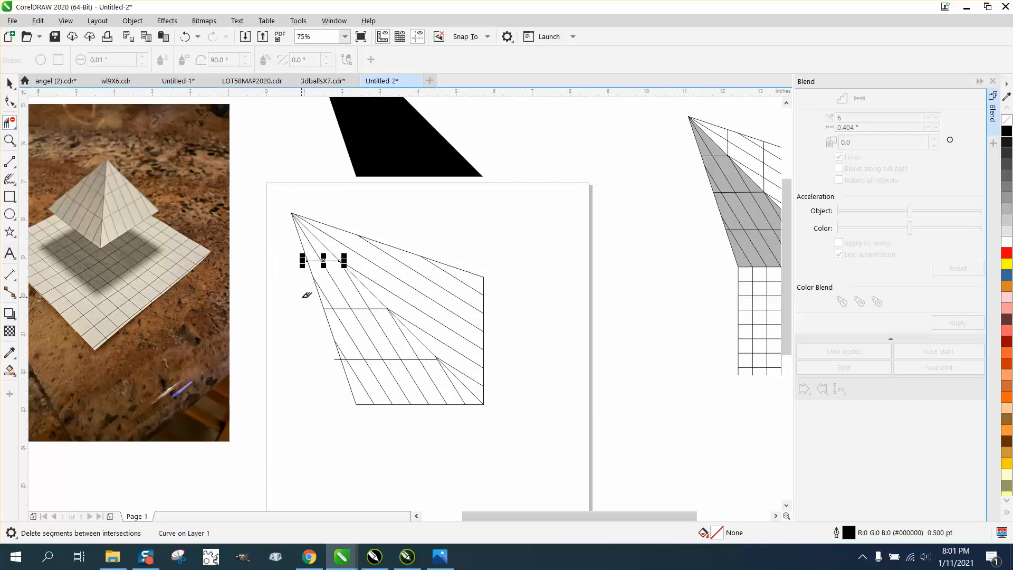
pyautogui.moveTo(310, 352)
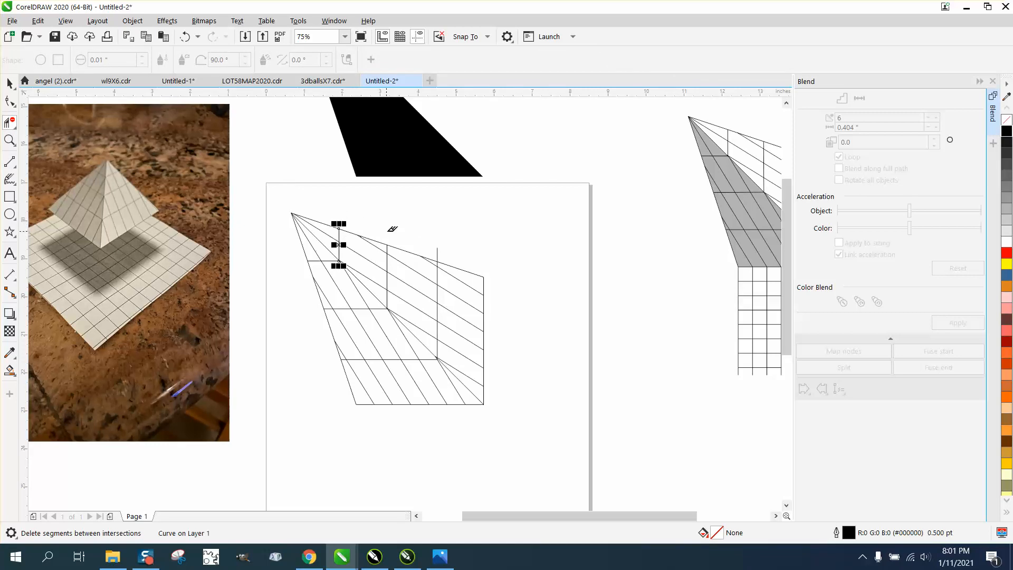
pyautogui.moveTo(401, 271)
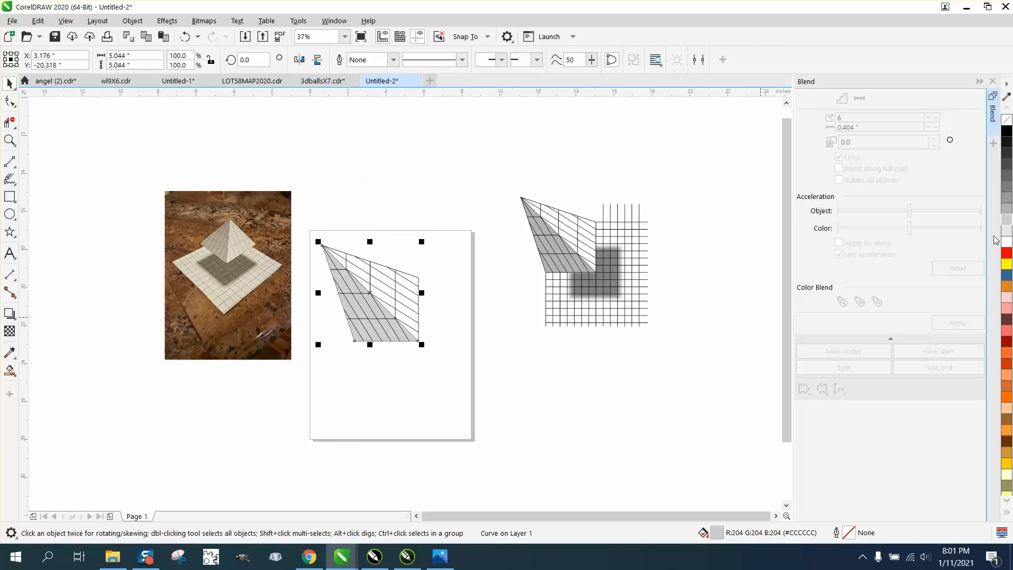
pyautogui.moveTo(262, 134)
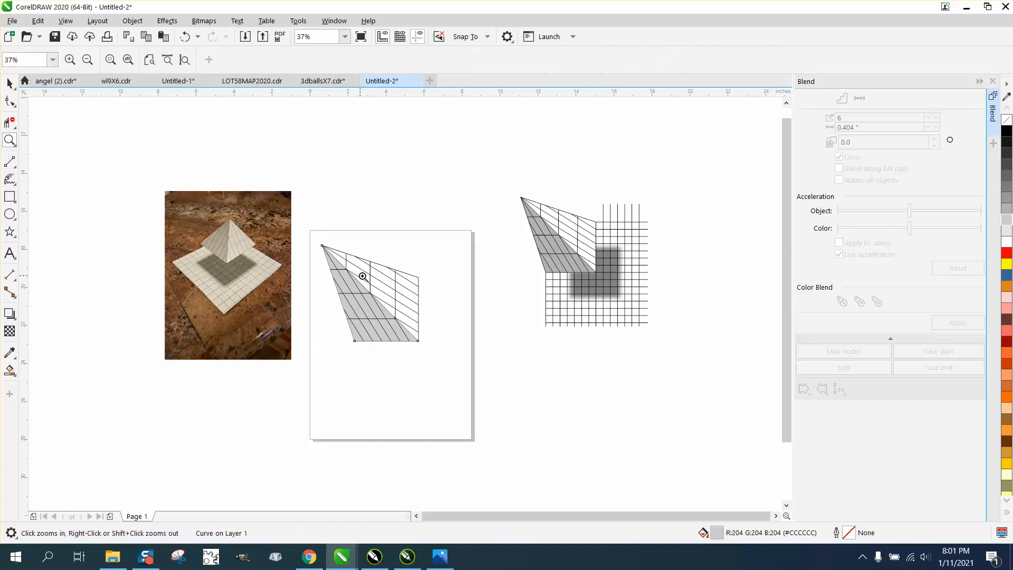
# Step: View the whole layout with the new light gray fill, then return to the page
pyautogui.rightClick(363, 275)
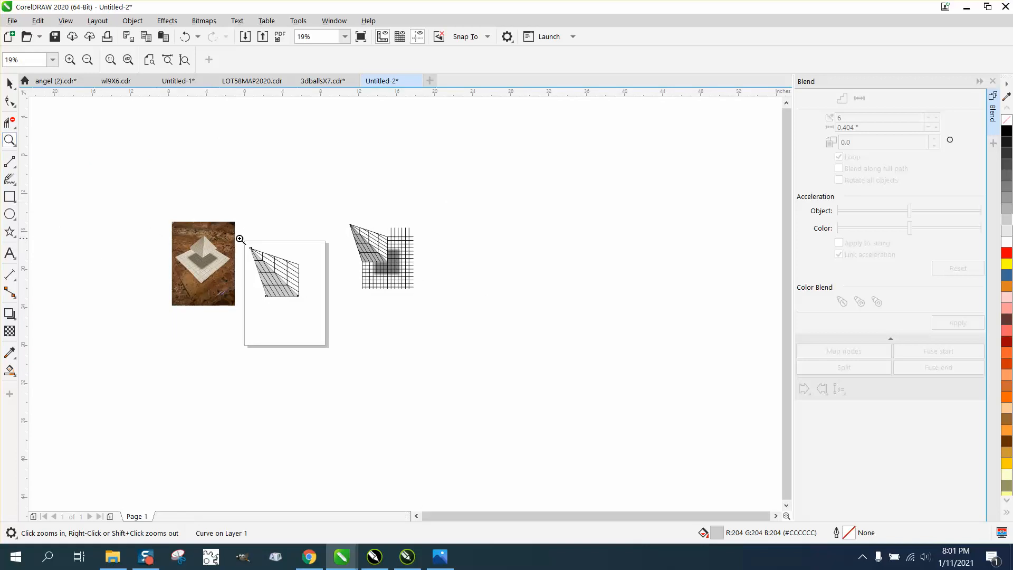
pyautogui.click(239, 239)
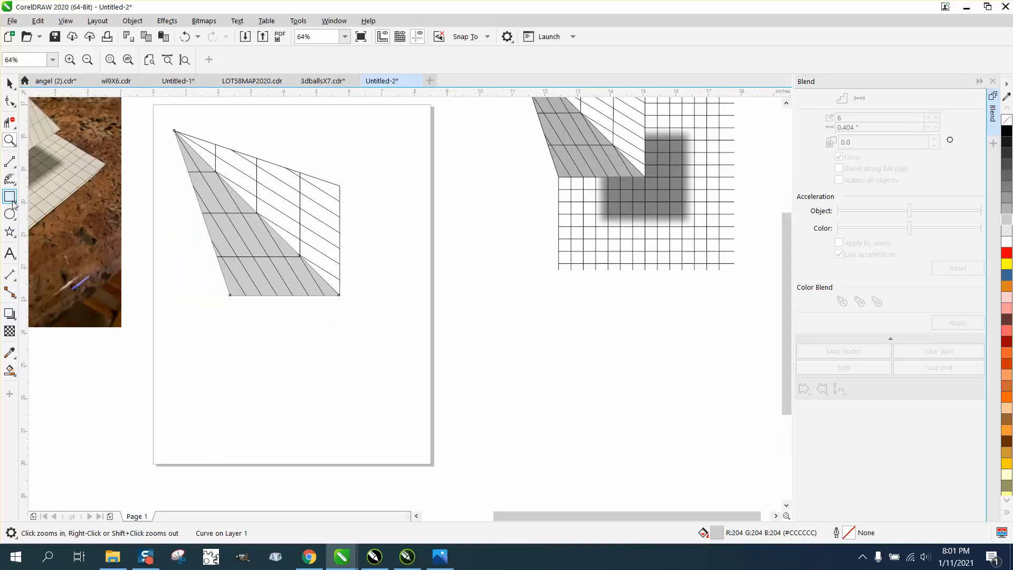
# Step: Draw a square beside the face's right edge and pull an offset drop shadow from it
pyautogui.click(11, 196)
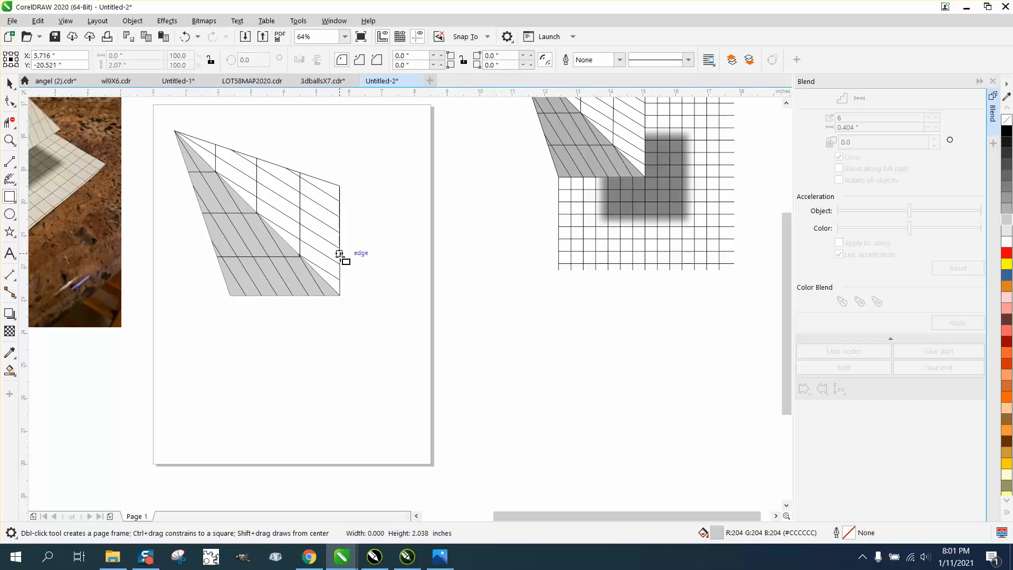
pyautogui.moveTo(339, 252); pyautogui.dragTo(231, 294)
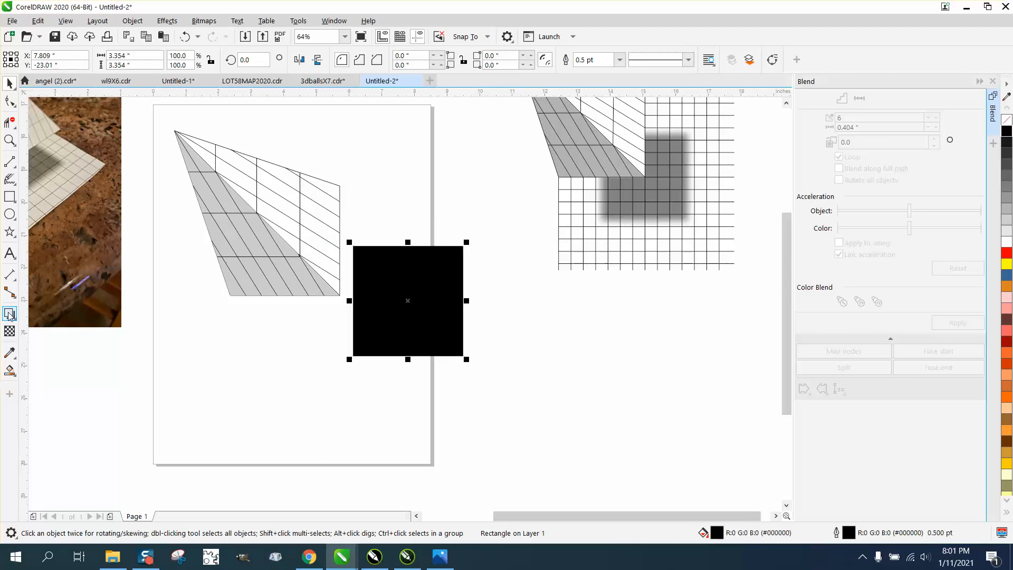
pyautogui.moveTo(407, 300); pyautogui.dragTo(570, 425)
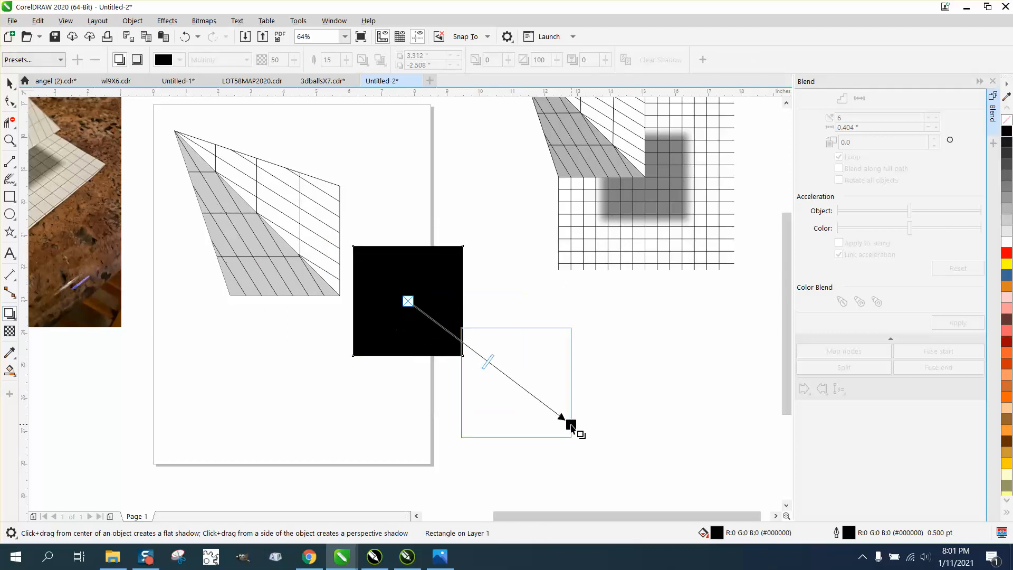
pyautogui.moveTo(569, 425); pyautogui.dragTo(593, 435)
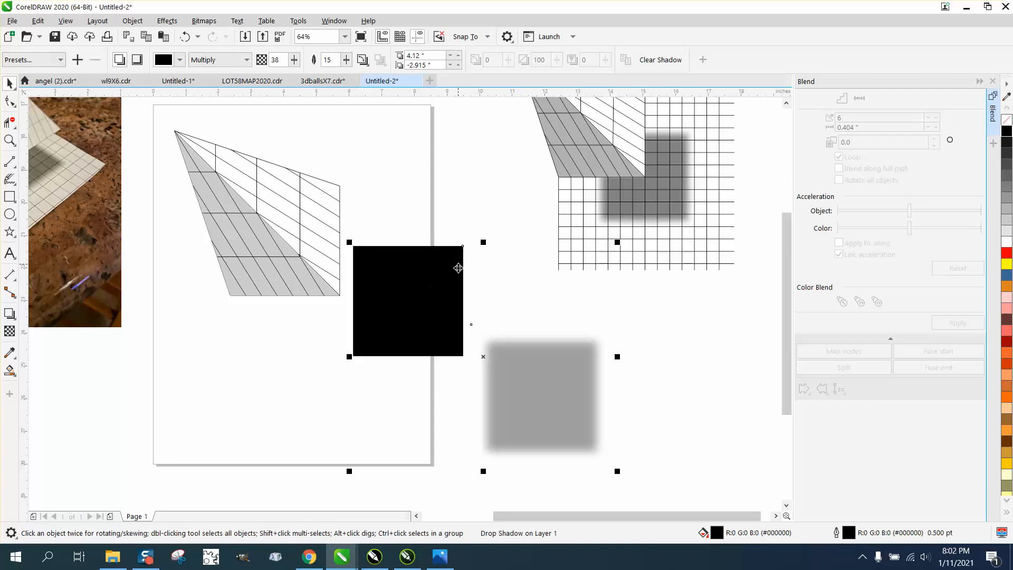
# Step: Cut the square out of the shadow and place the L-shaped shadow under the face's corner
pyautogui.click(132, 21)
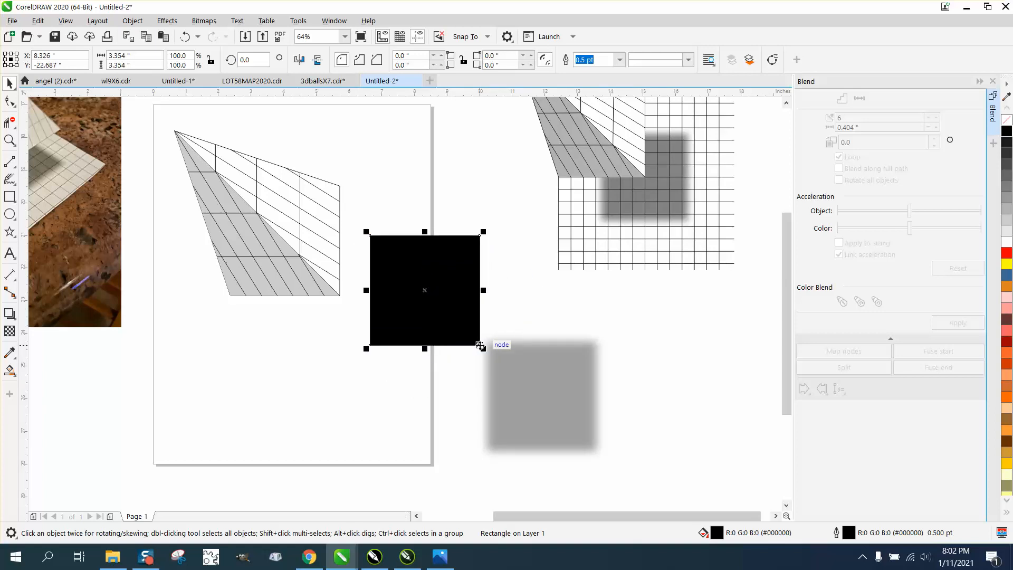
pyautogui.moveTo(424, 290); pyautogui.dragTo(487, 340)
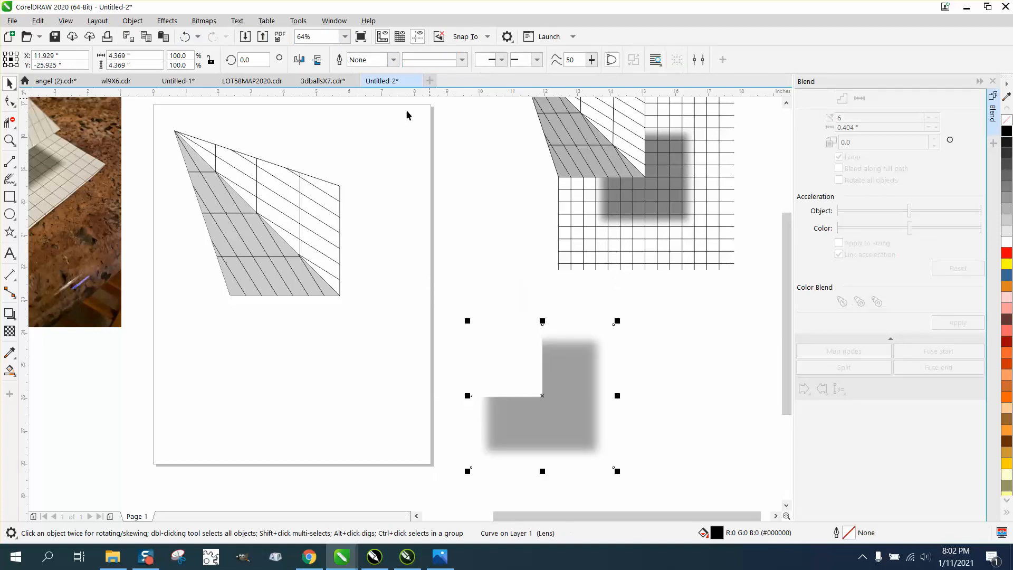
pyautogui.moveTo(542, 419)
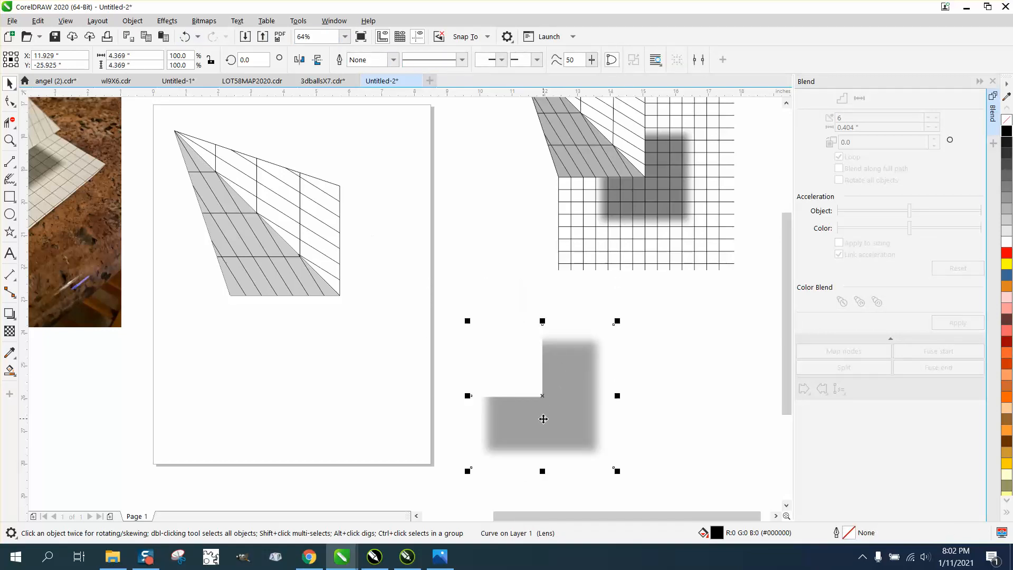
pyautogui.moveTo(542, 419); pyautogui.dragTo(341, 317)
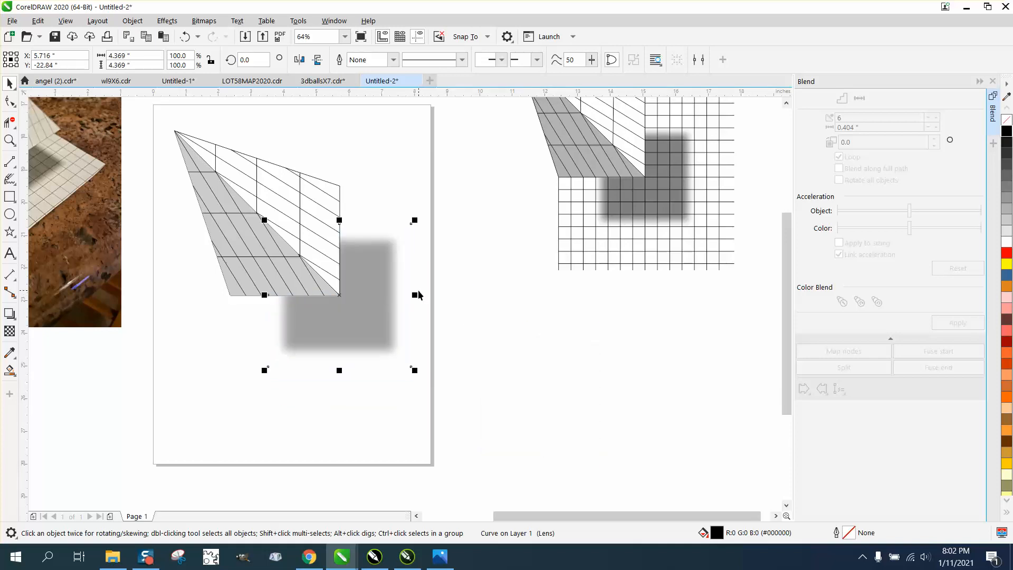
pyautogui.moveTo(595, 207)
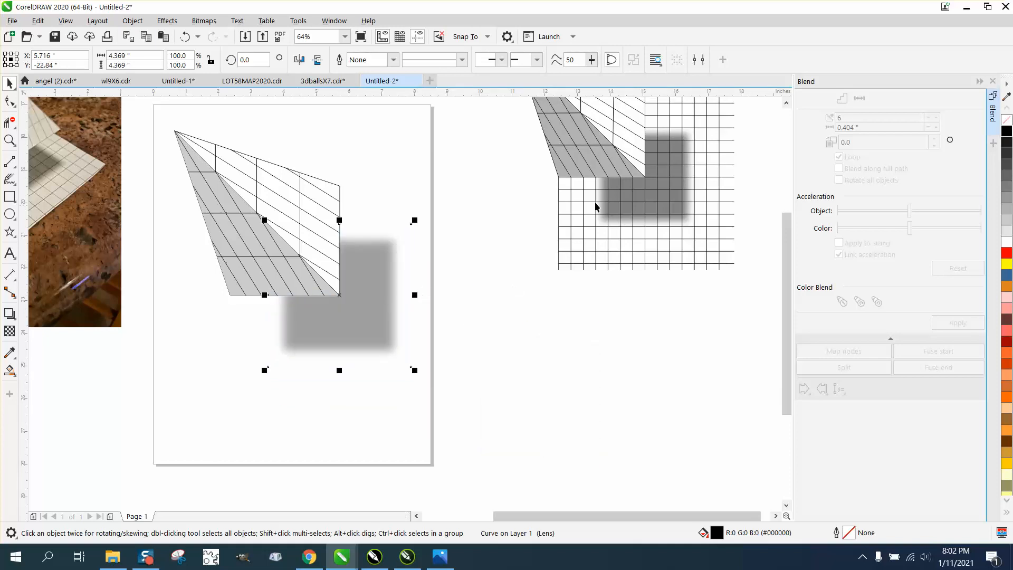
# Step: Draw a vertical grid line down from the face's bottom edge through the shadow
pyautogui.scroll(-3)
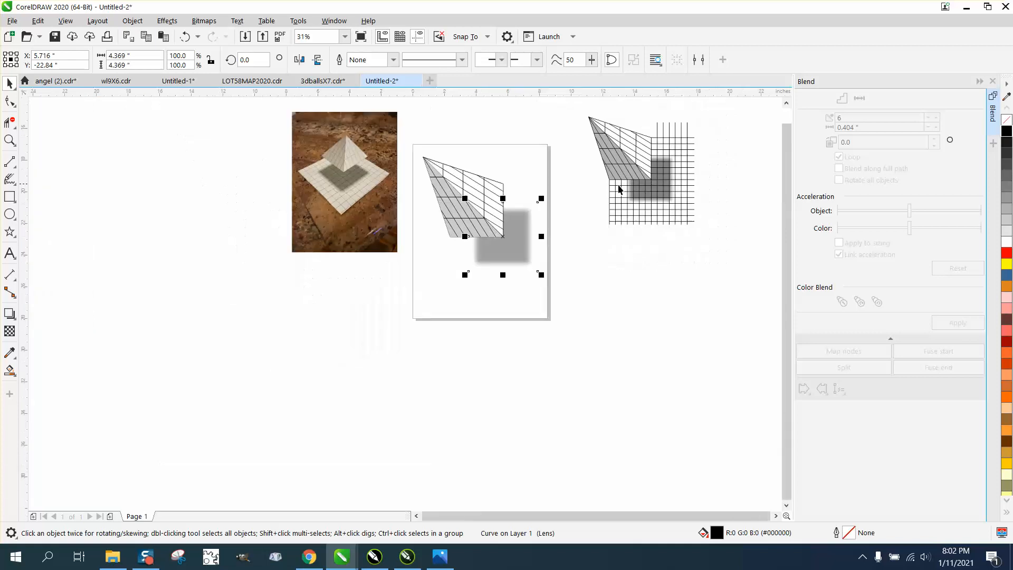
pyautogui.click(10, 141)
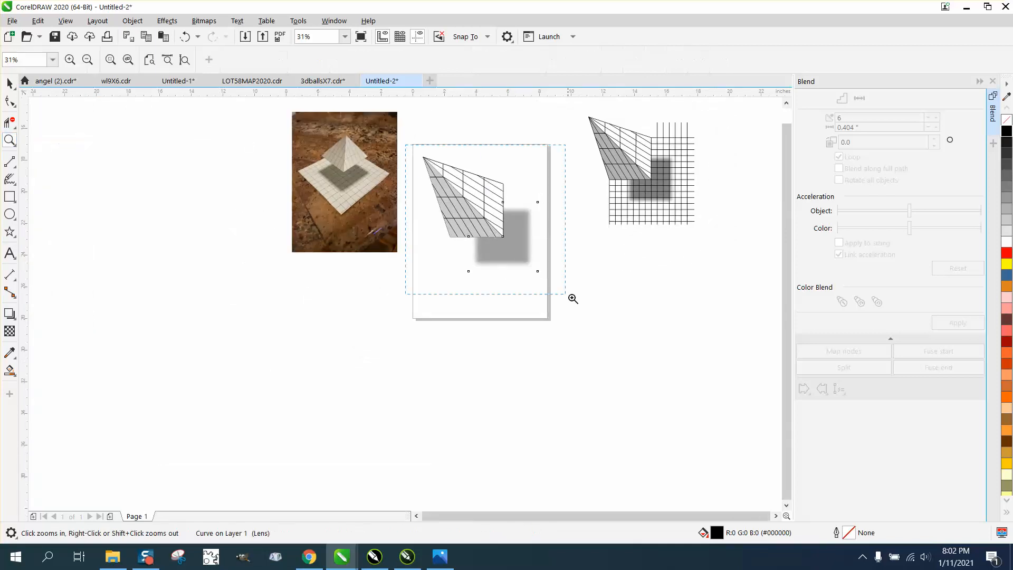
pyautogui.click(9, 161)
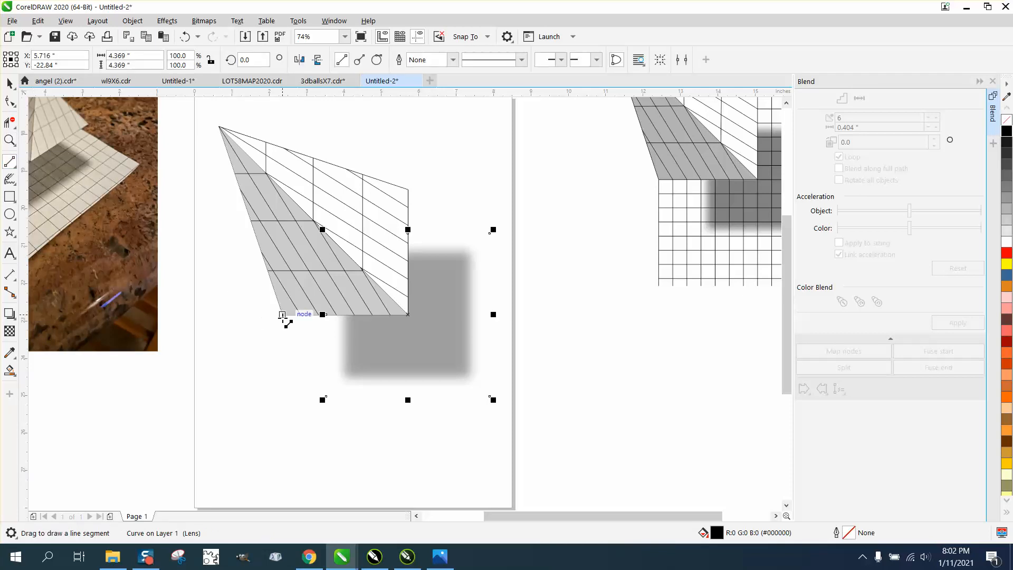
pyautogui.moveTo(283, 312); pyautogui.dragTo(282, 431)
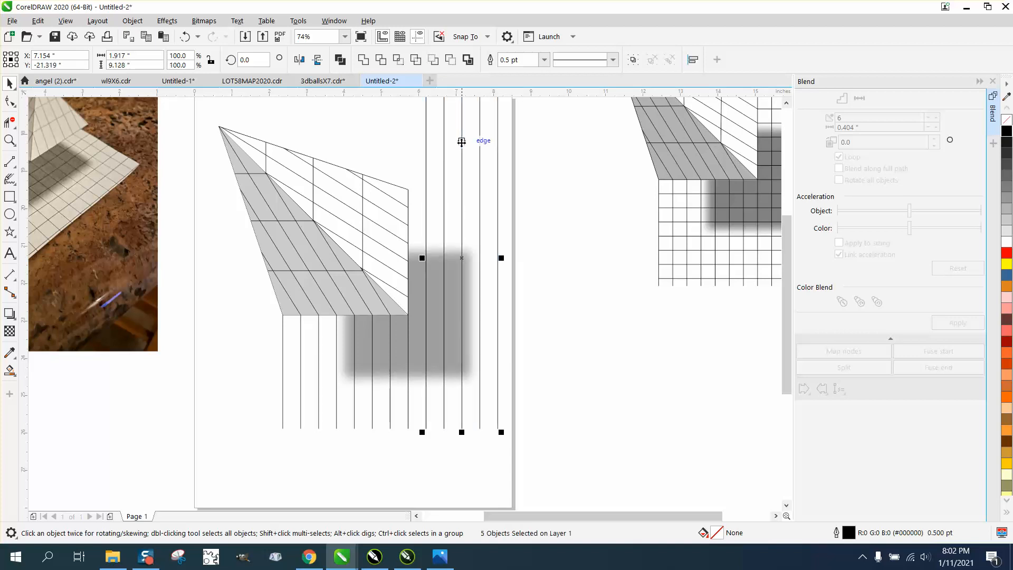
pyautogui.click(304, 36)
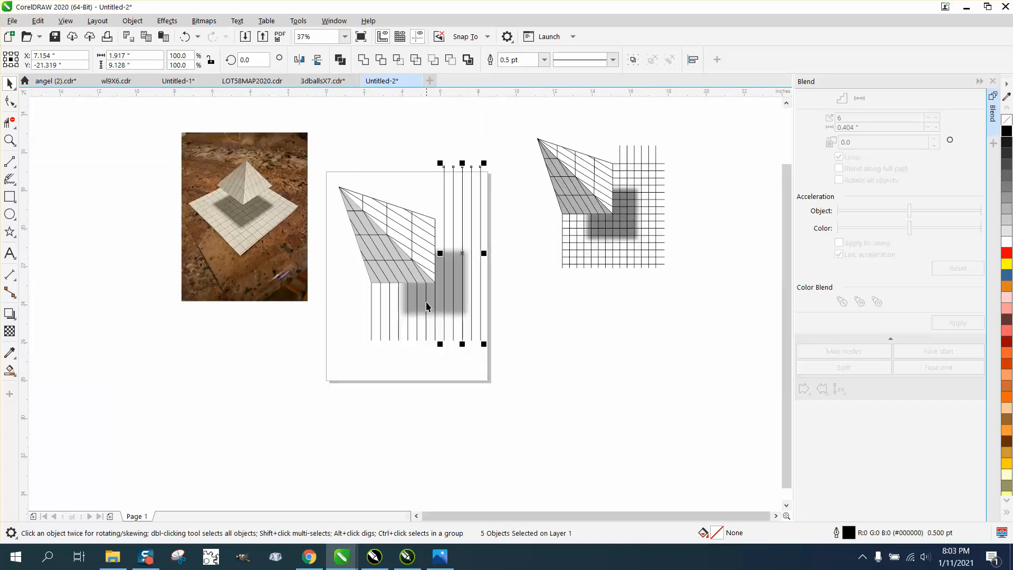
pyautogui.moveTo(449, 254)
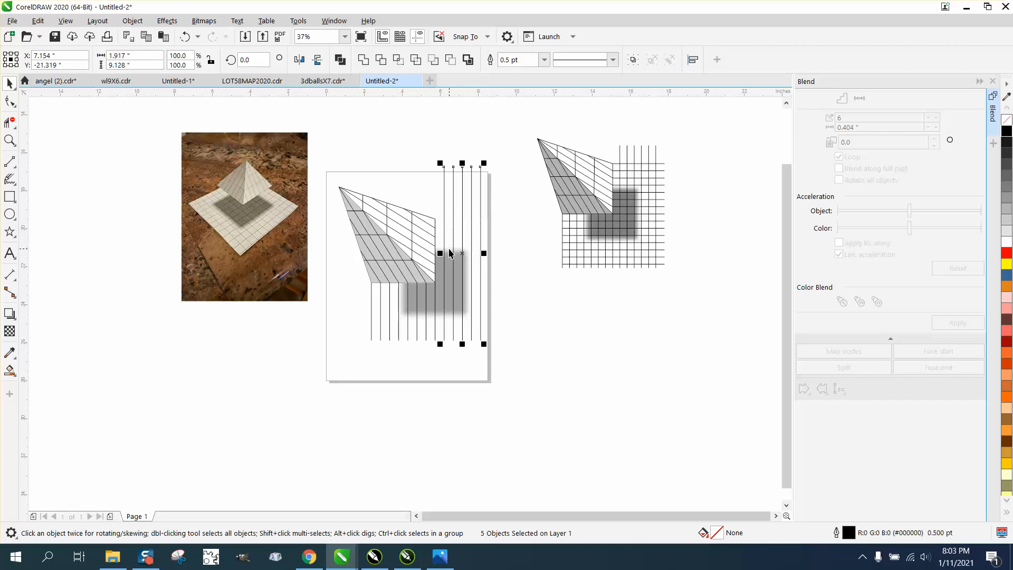
pyautogui.moveTo(22, 150)
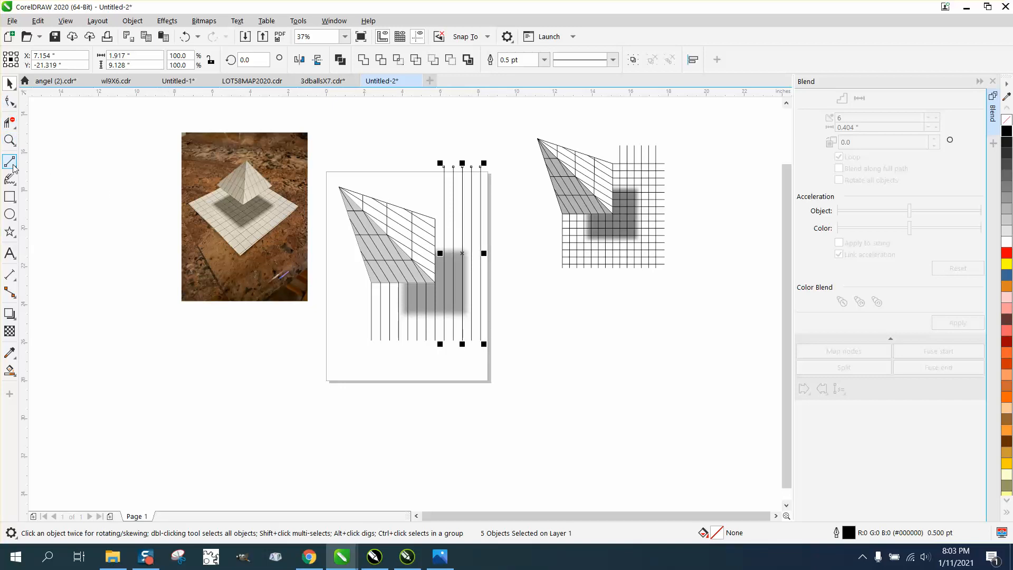
# Step: Draw a horizontal two-point line from the face's lower corner across the vertical lines
pyautogui.click(9, 161)
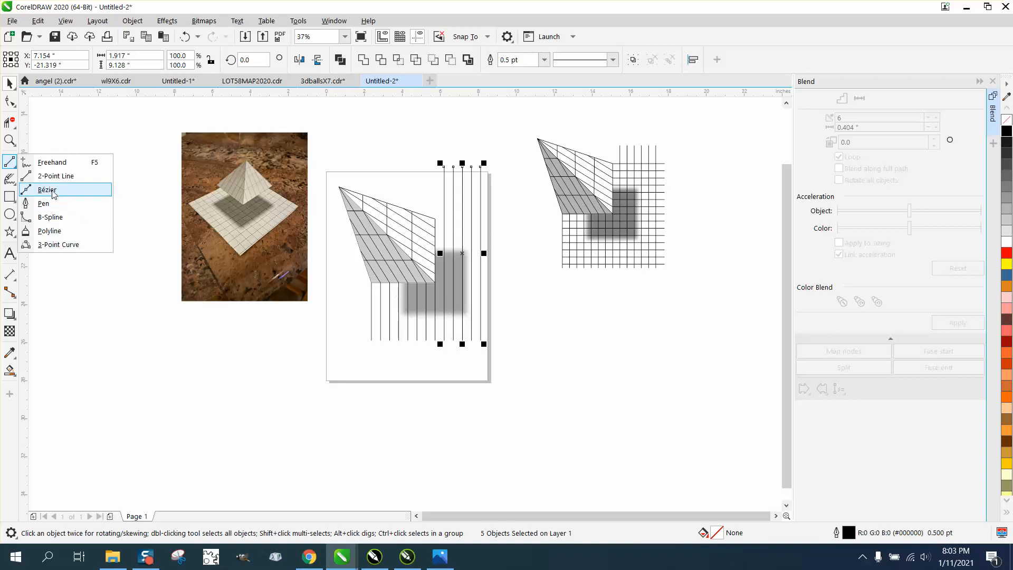
pyautogui.click(10, 140)
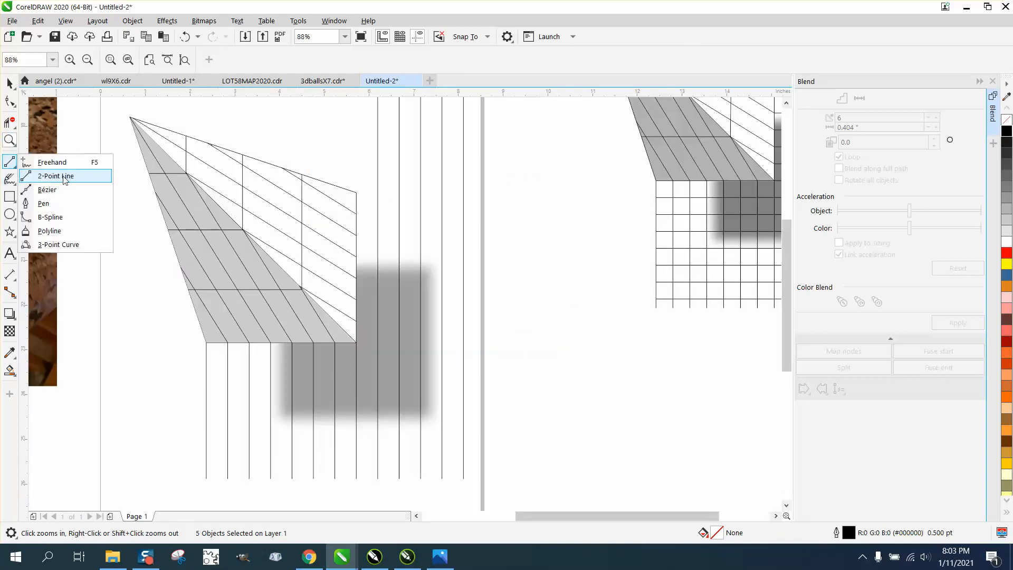
pyautogui.click(56, 176)
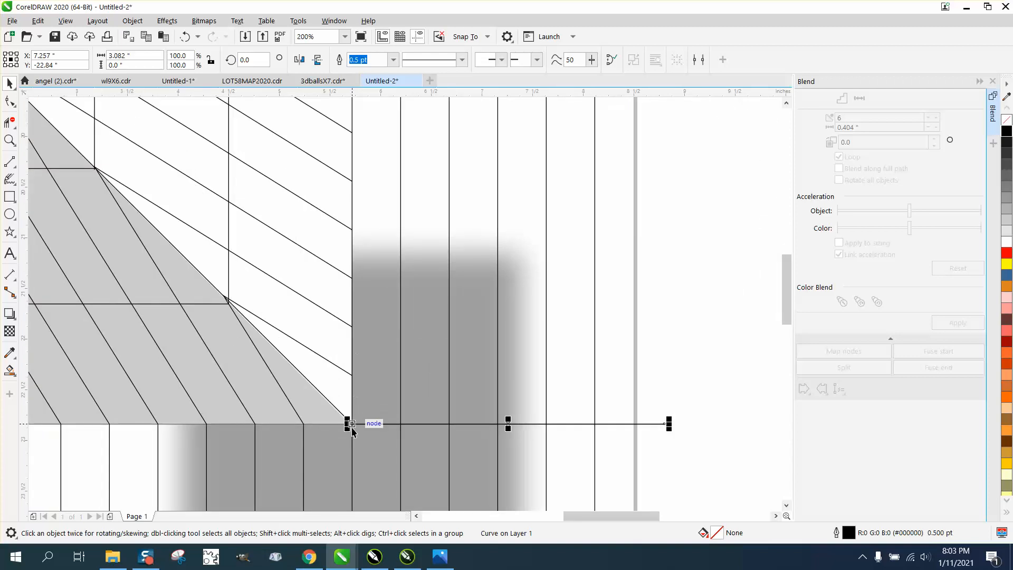
pyautogui.moveTo(349, 424); pyautogui.dragTo(355, 384)
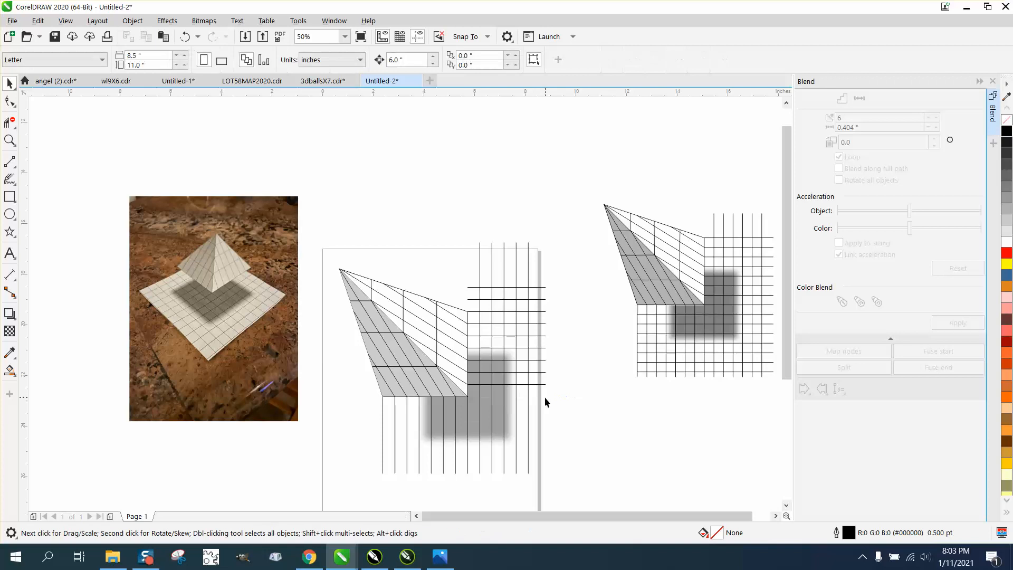
pyautogui.moveTo(516, 389)
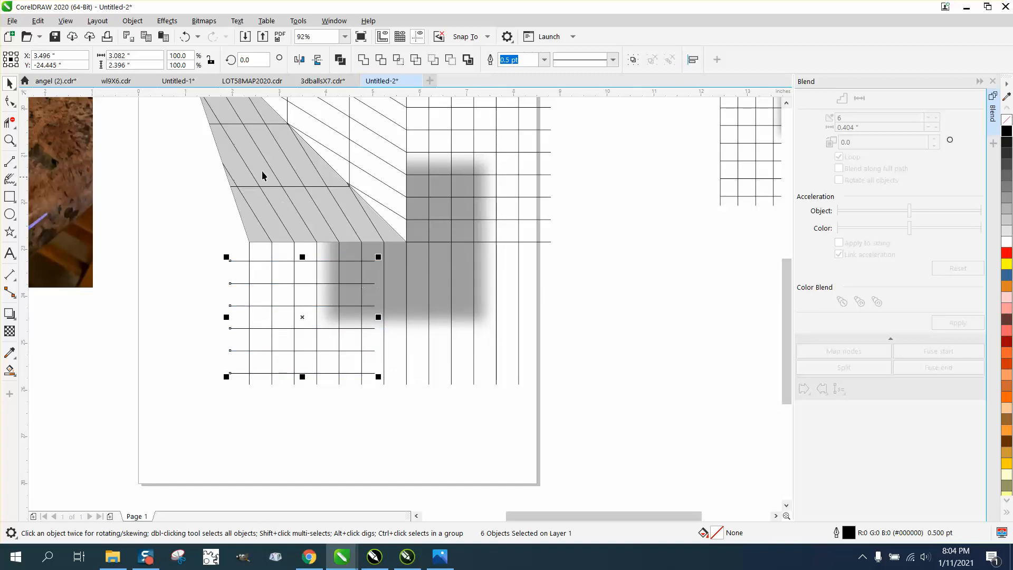
# Step: Stretch the horizontal lines across the grid and trim overhanging segments at the edges
pyautogui.moveTo(302, 317); pyautogui.dragTo(405, 309)
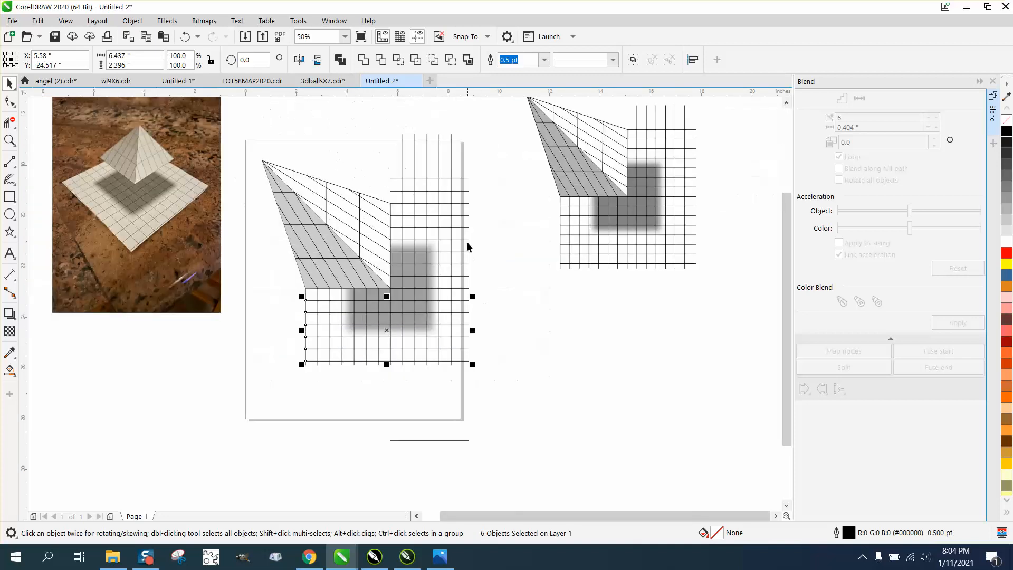
pyautogui.moveTo(404, 224)
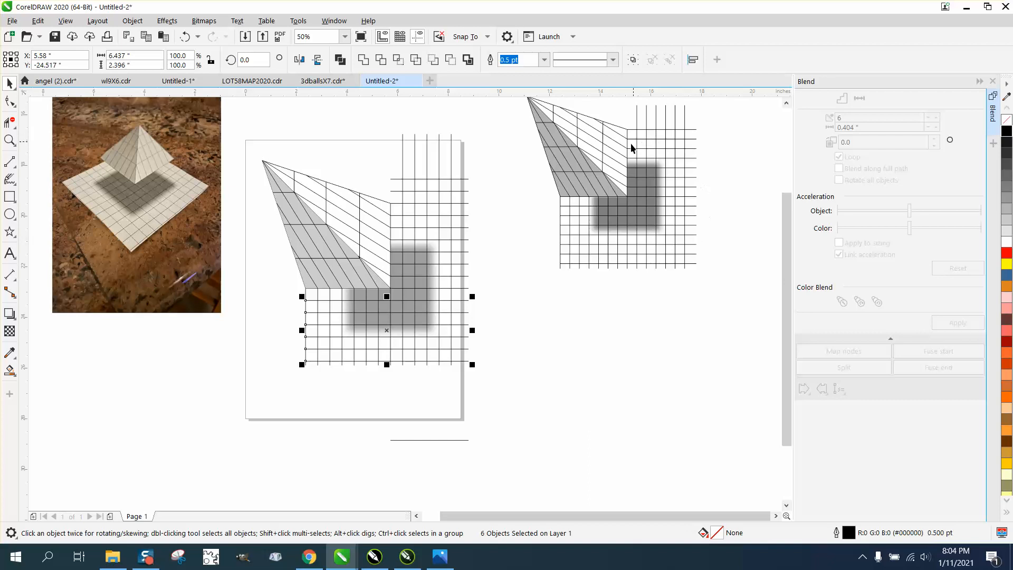
pyautogui.moveTo(392, 216)
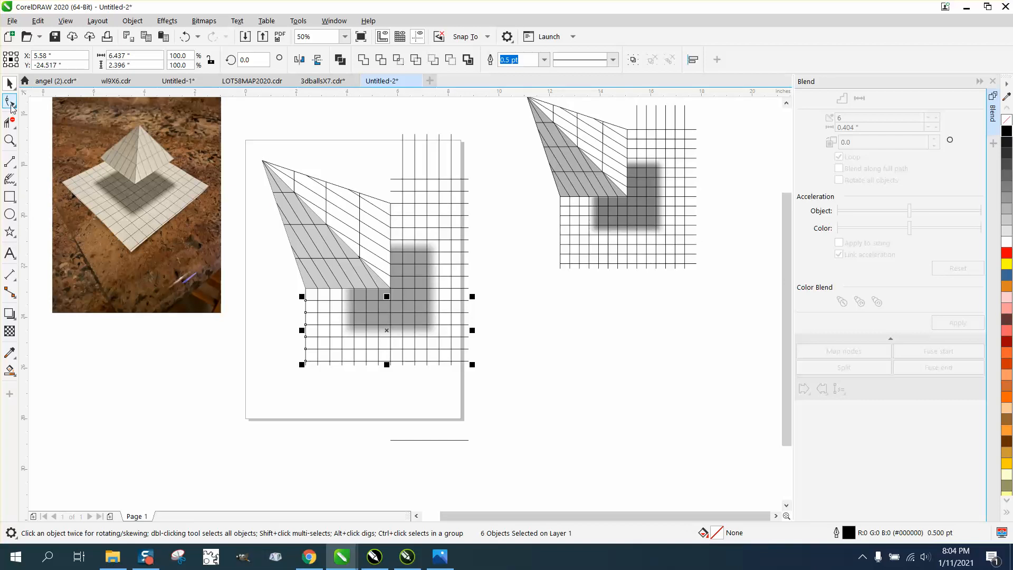
pyautogui.click(9, 101)
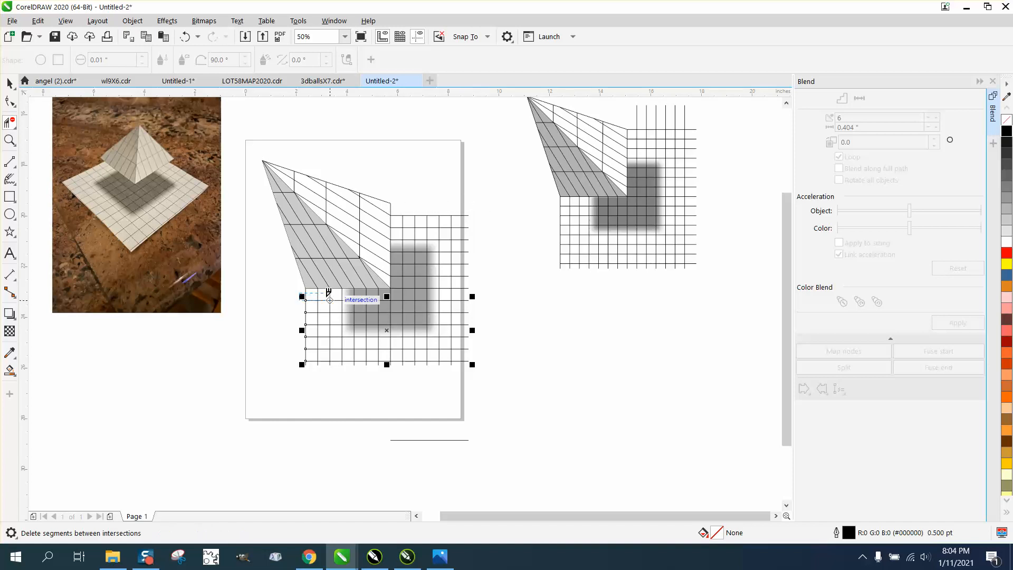
pyautogui.moveTo(326, 358)
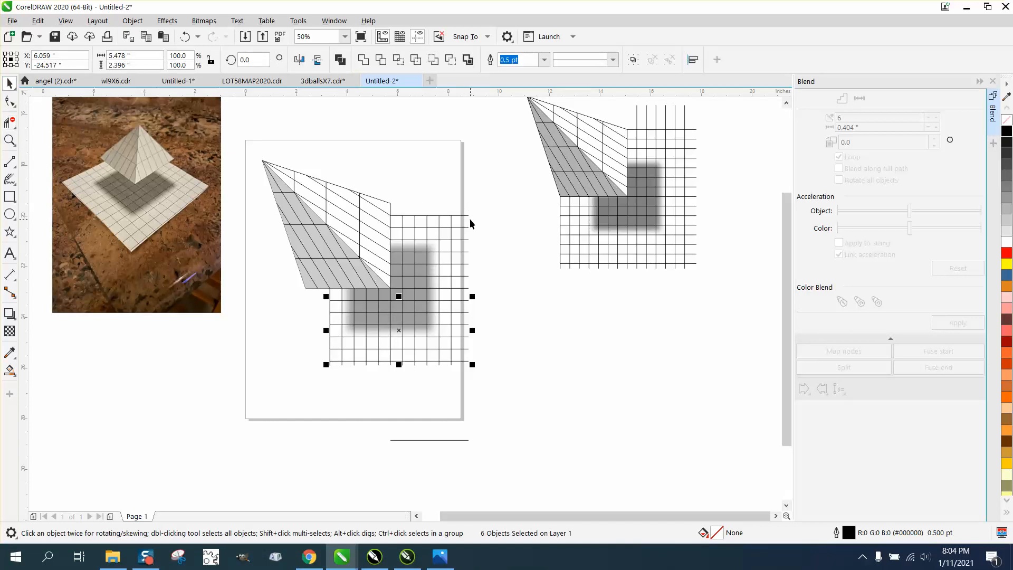
pyautogui.moveTo(398, 223)
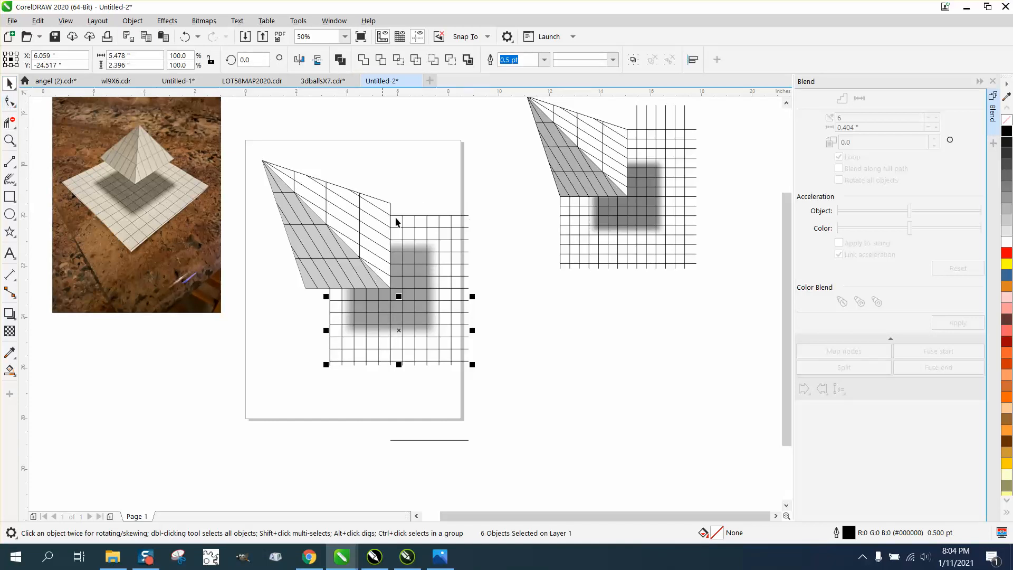
pyautogui.click(490, 236)
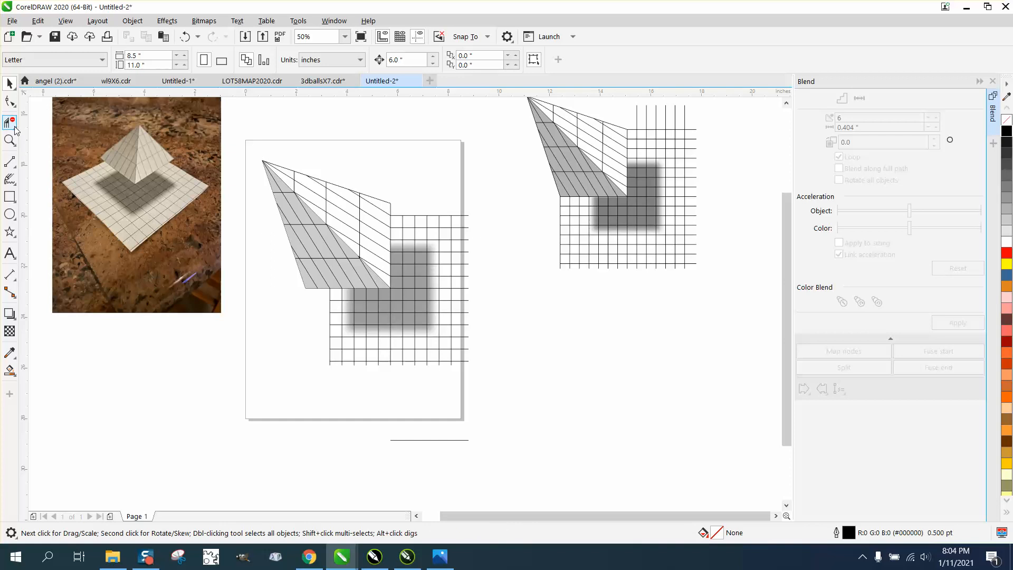
# Step: Create a Boundary outline of the face-and-grid silhouette and set it beside the page
pyautogui.click(10, 122)
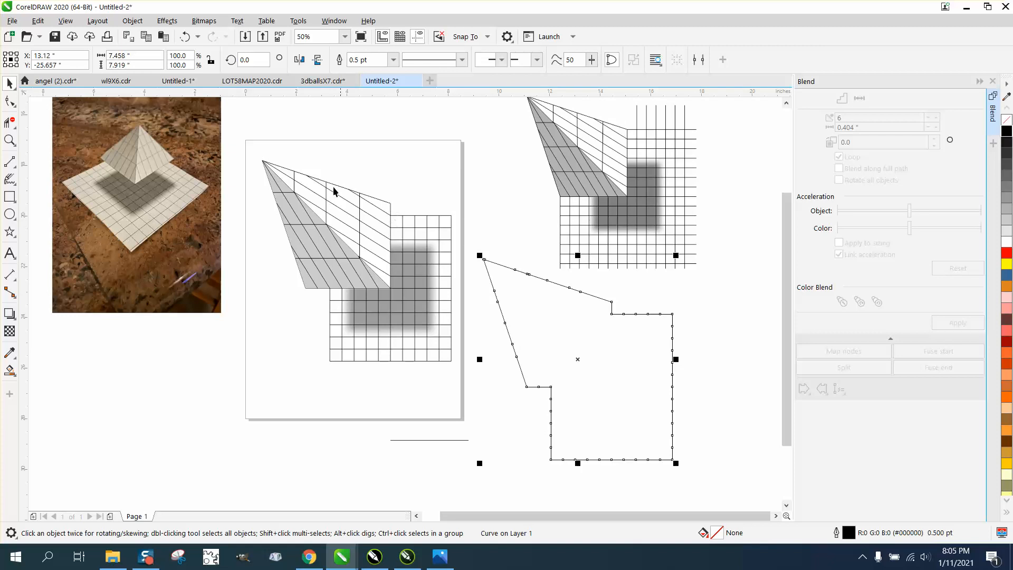
pyautogui.moveTo(584, 350)
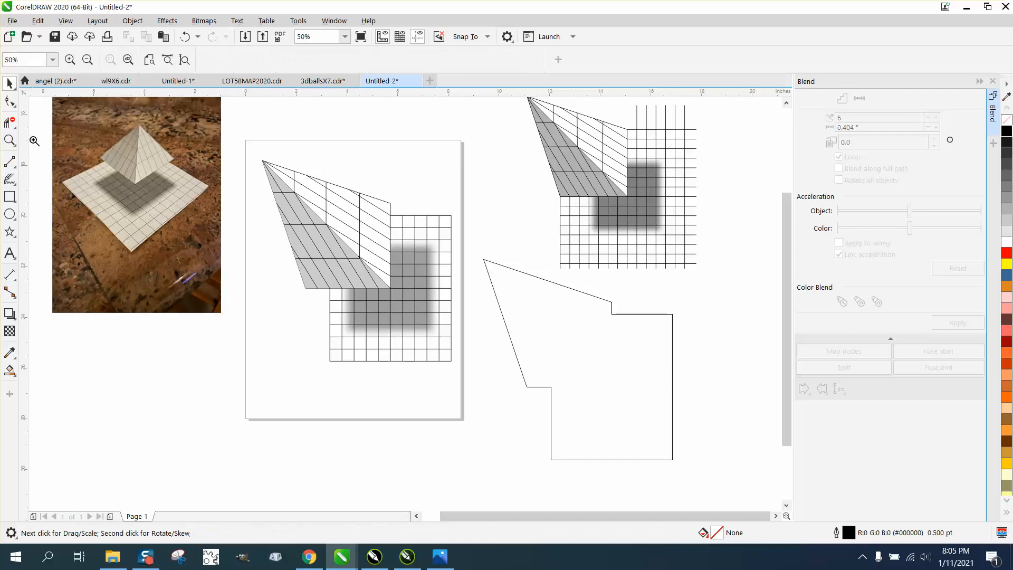
# Step: Check the pyramid reference photo, then nudge the face-and-grid drawing up and left
pyautogui.click(294, 259)
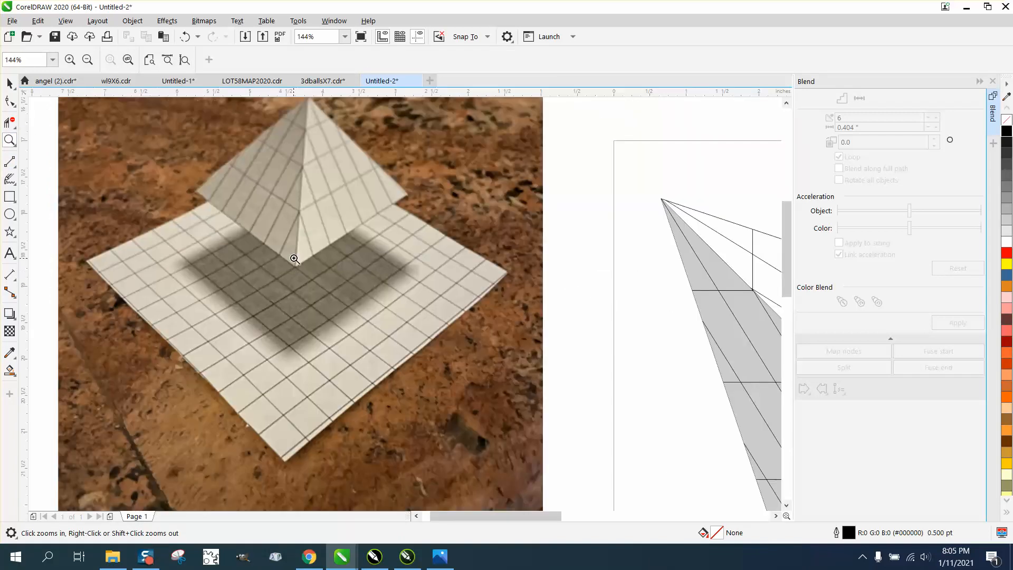
pyautogui.rightClick(294, 259)
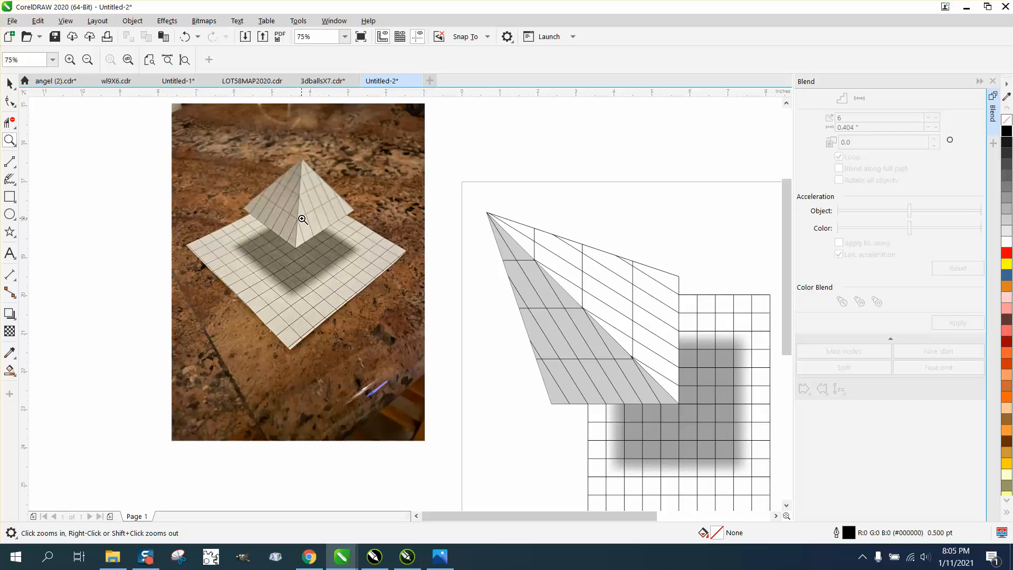
pyautogui.moveTo(304, 215)
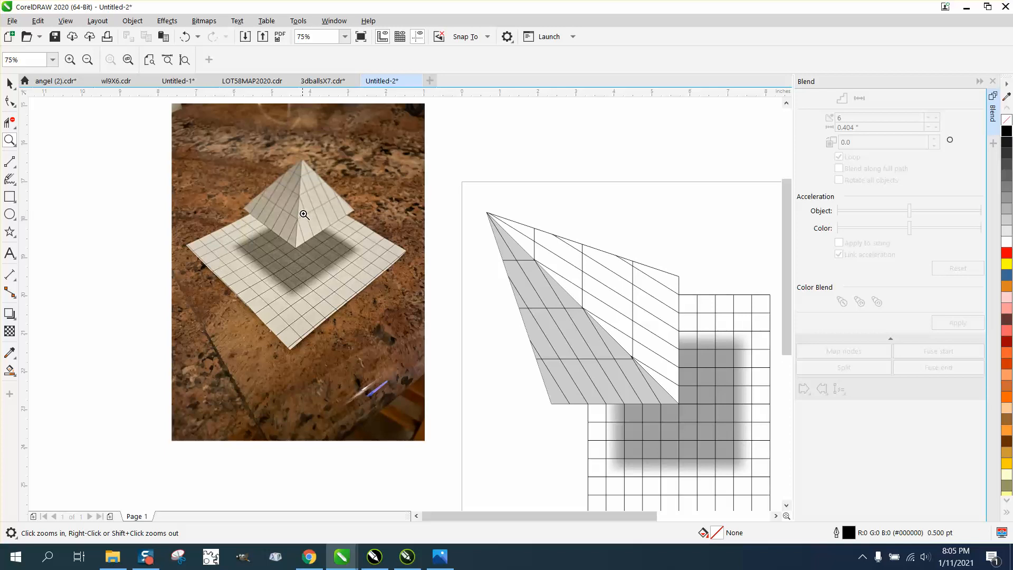
pyautogui.moveTo(303, 199)
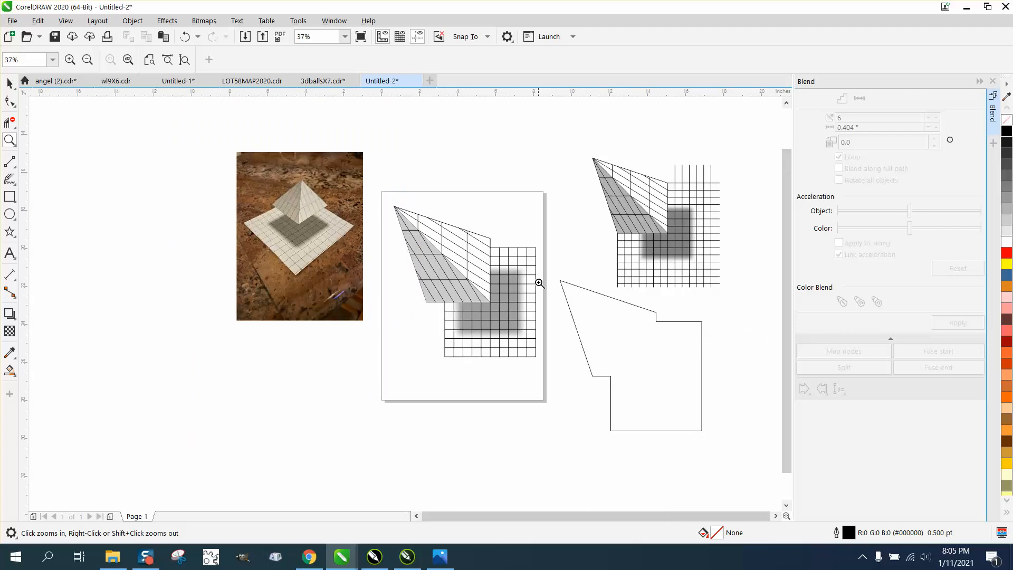
pyautogui.click(10, 82)
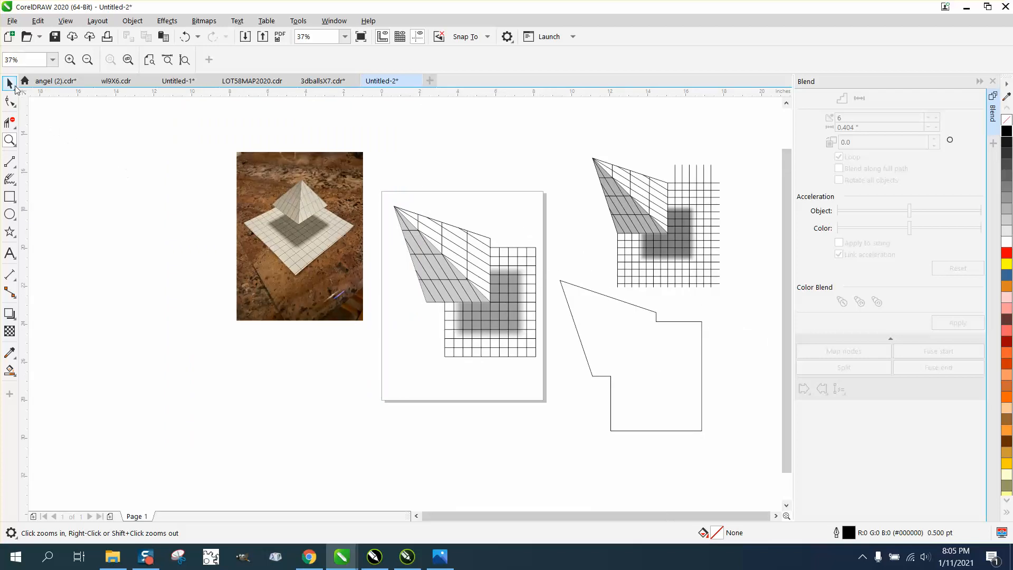
pyautogui.click(10, 82)
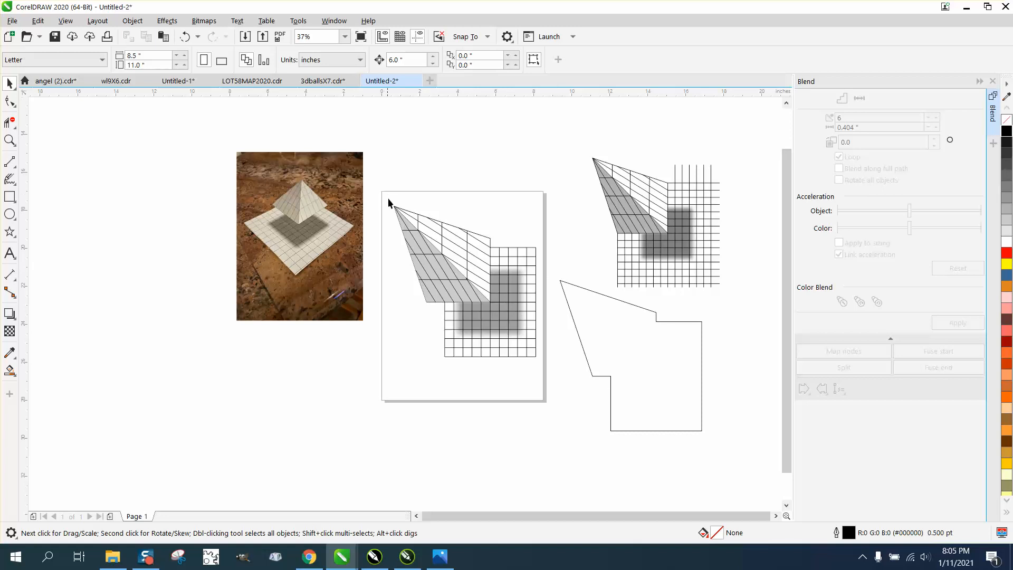
pyautogui.click(487, 304)
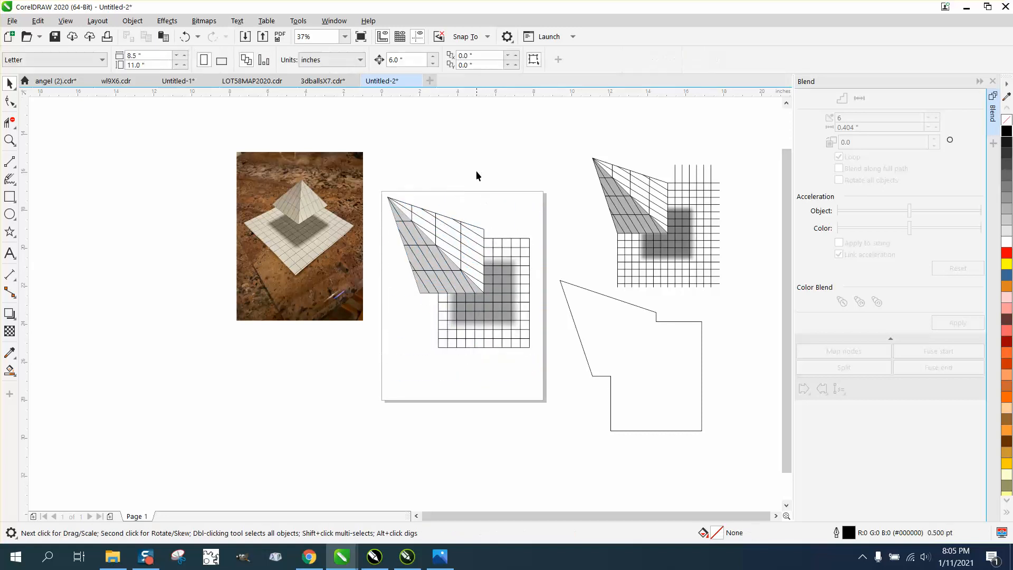
pyautogui.moveTo(375, 203)
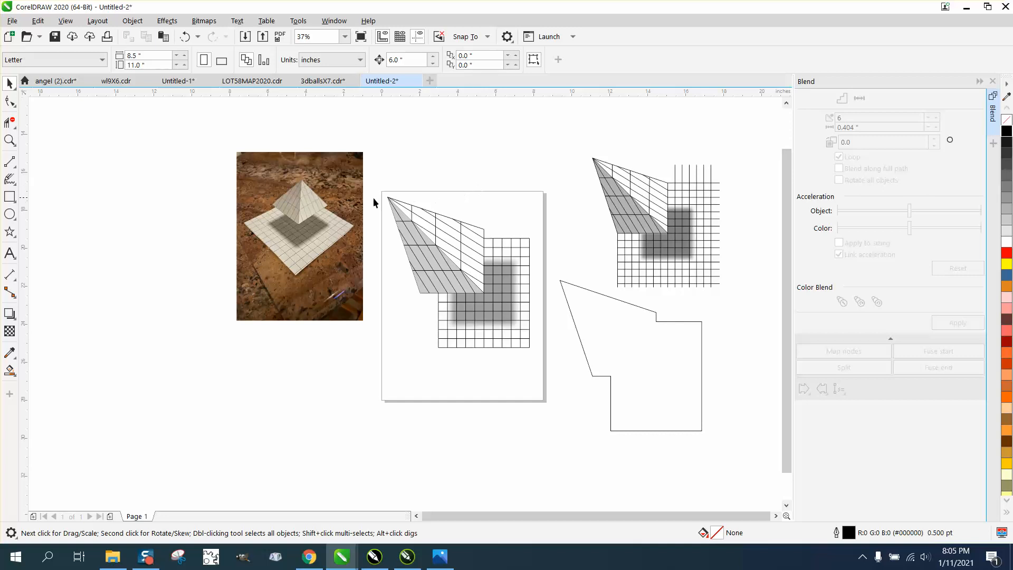